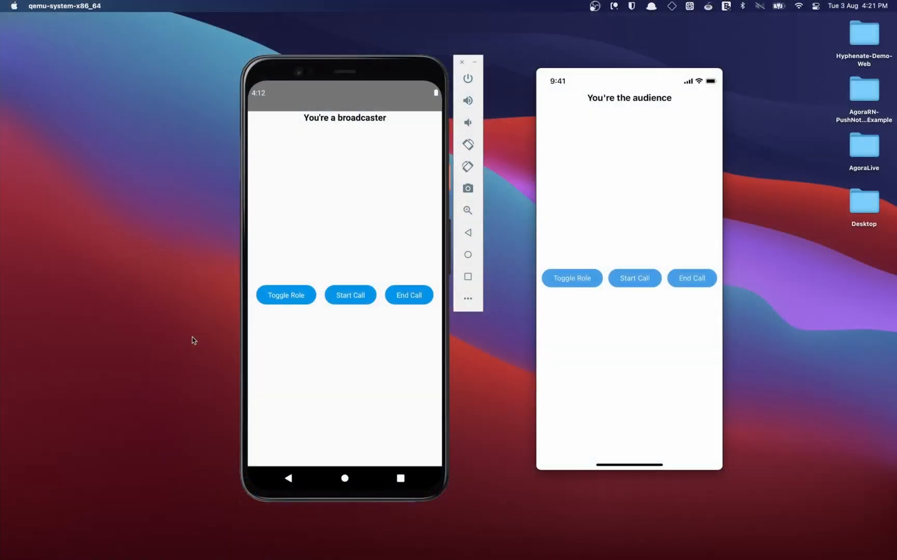
mouse_move(375, 310)
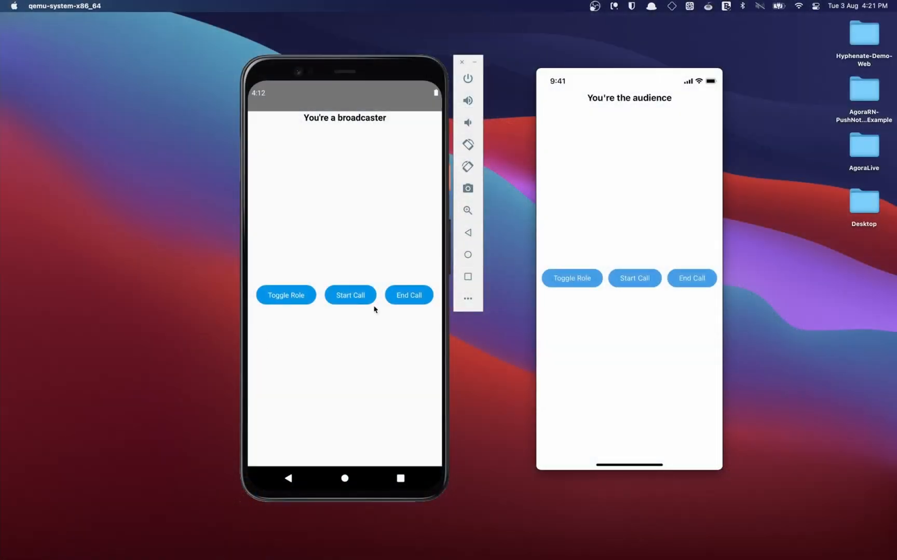
mouse_move(299, 315)
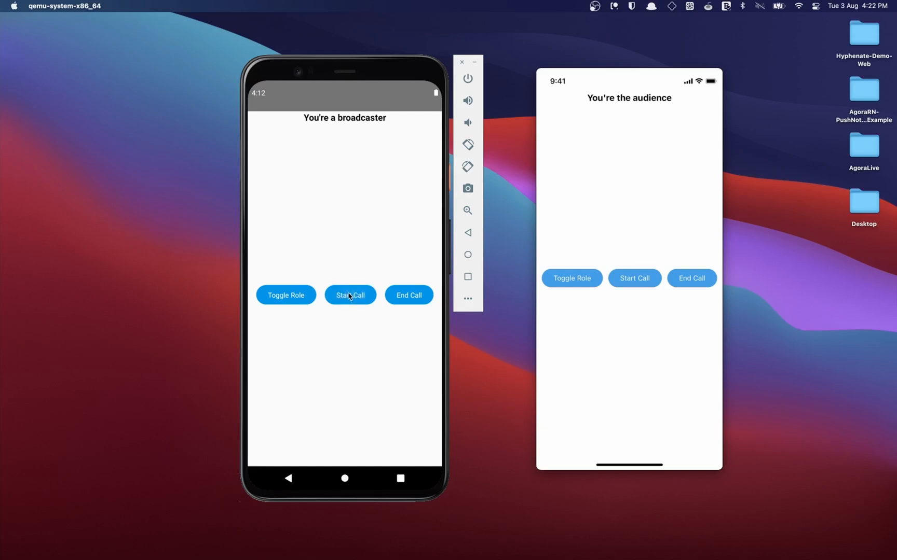
- Start the Android broadcast call, then toggle the iOS app's role to broadcaster
left_click(350, 295)
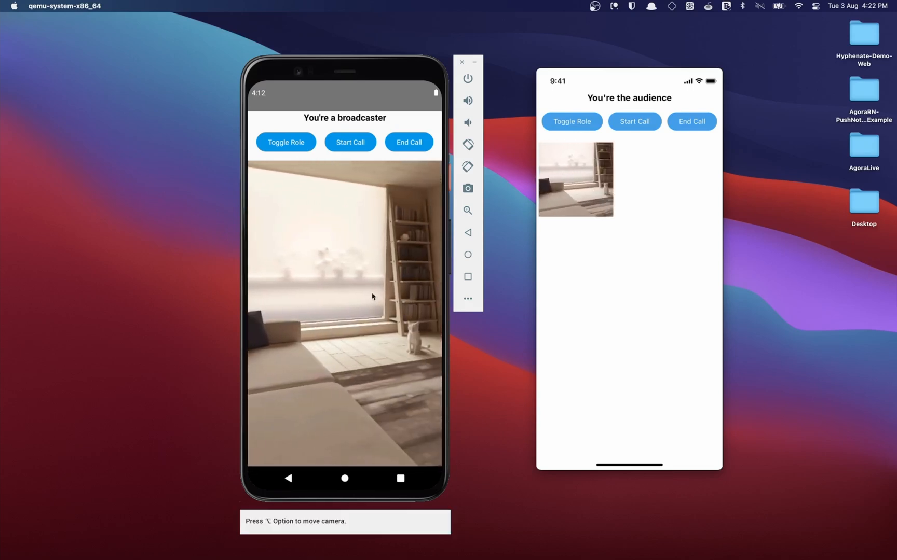
left_click(572, 122)
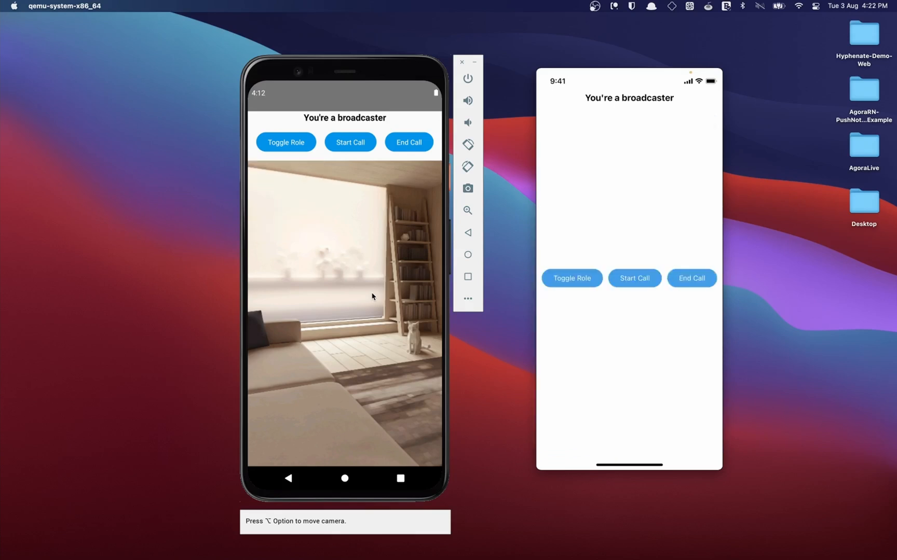
mouse_move(274, 193)
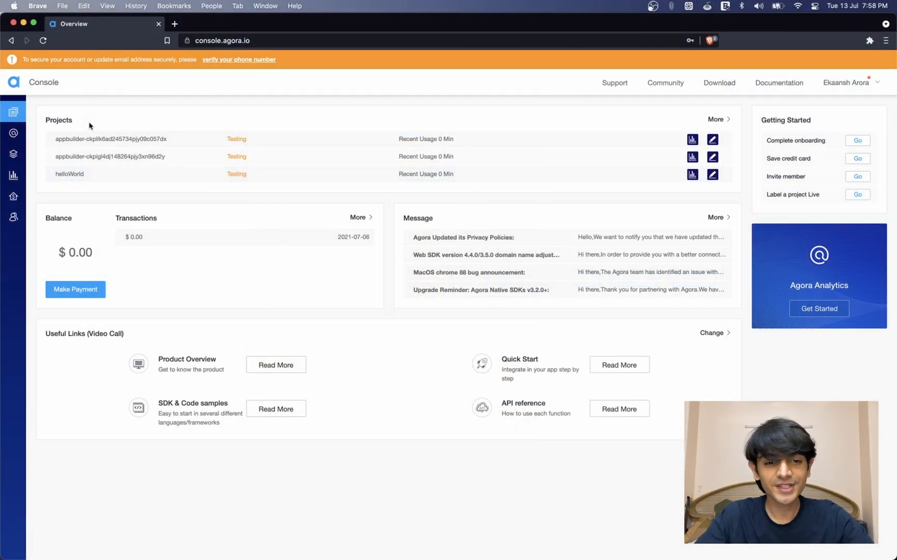
mouse_move(137, 108)
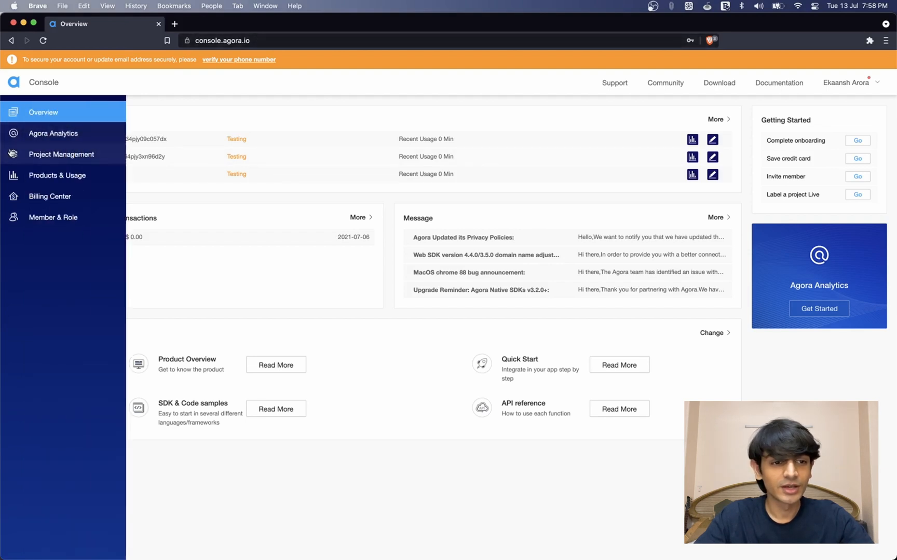
- Create the helloWorld project in testing mode from Project Management
left_click(61, 154)
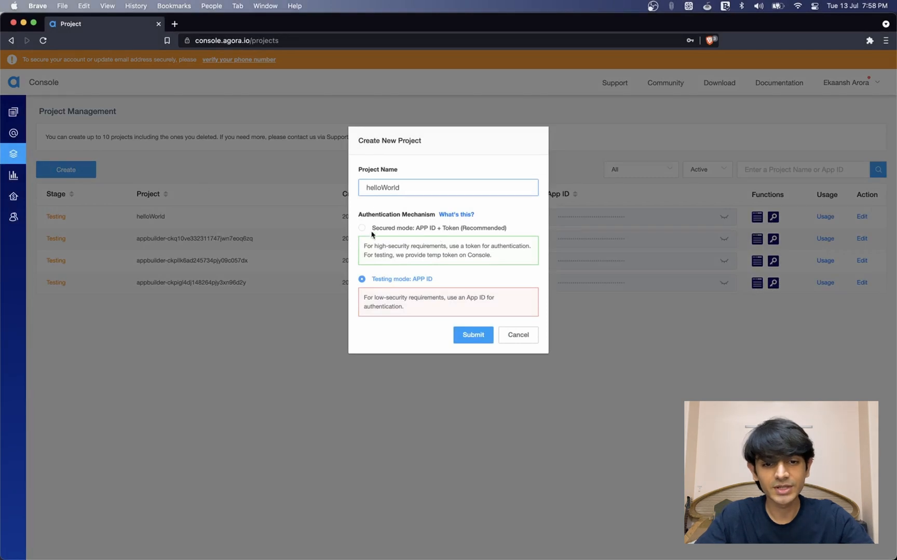
left_click(361, 228)
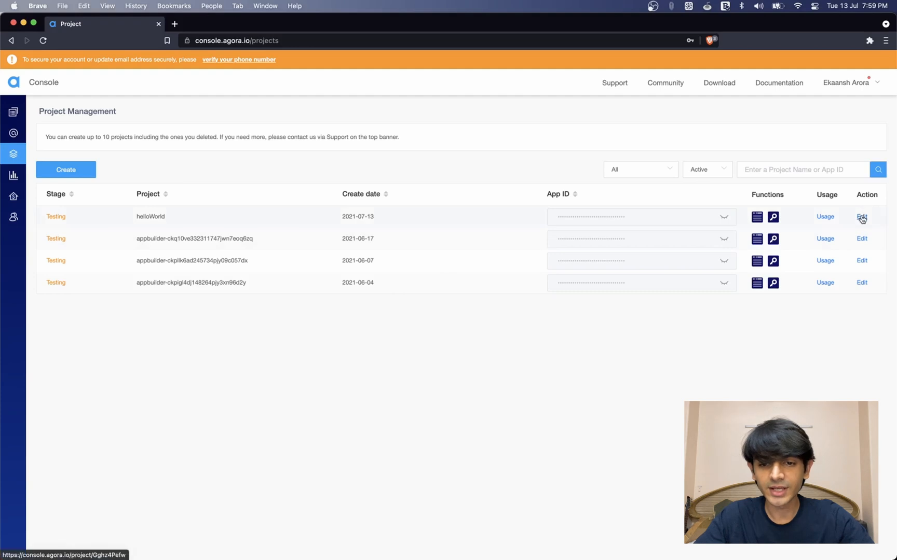
- Copy the helloWorld App ID and open its temp token generator
left_click(862, 217)
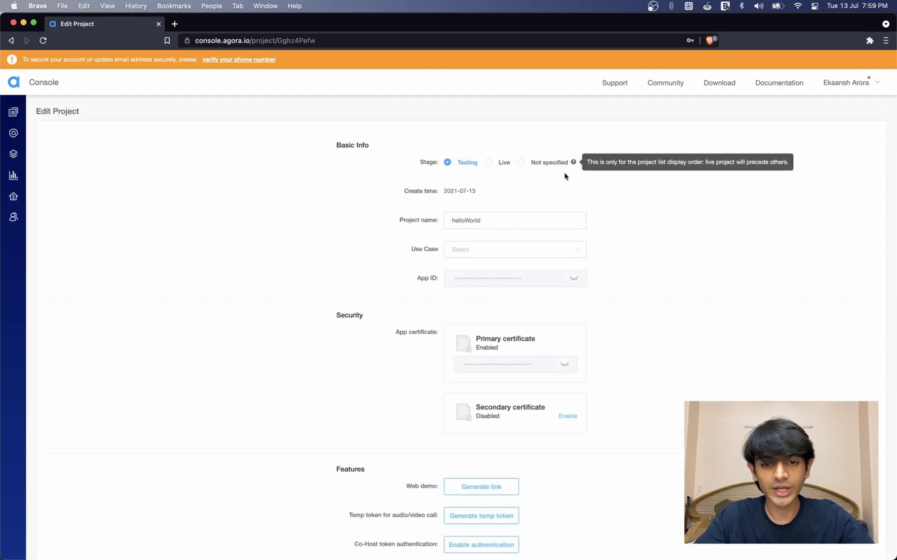
mouse_move(616, 270)
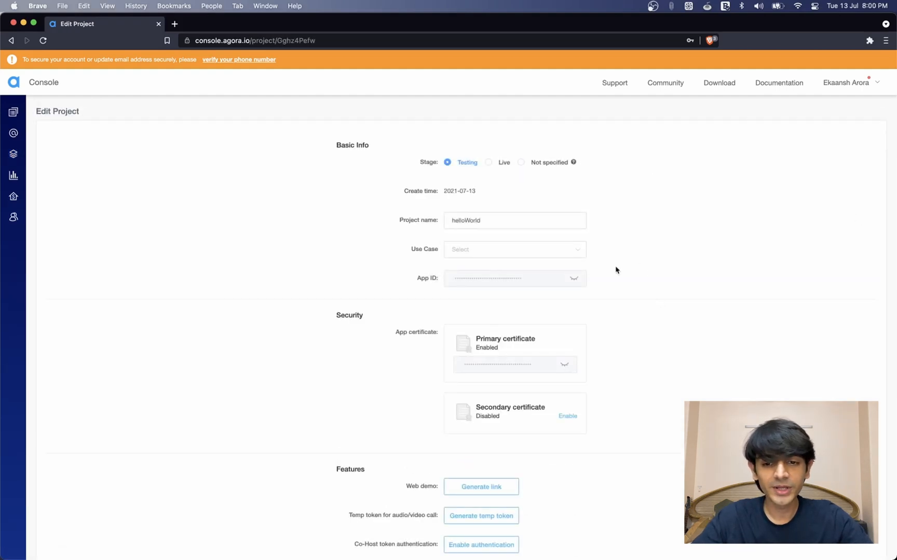
left_click(574, 278)
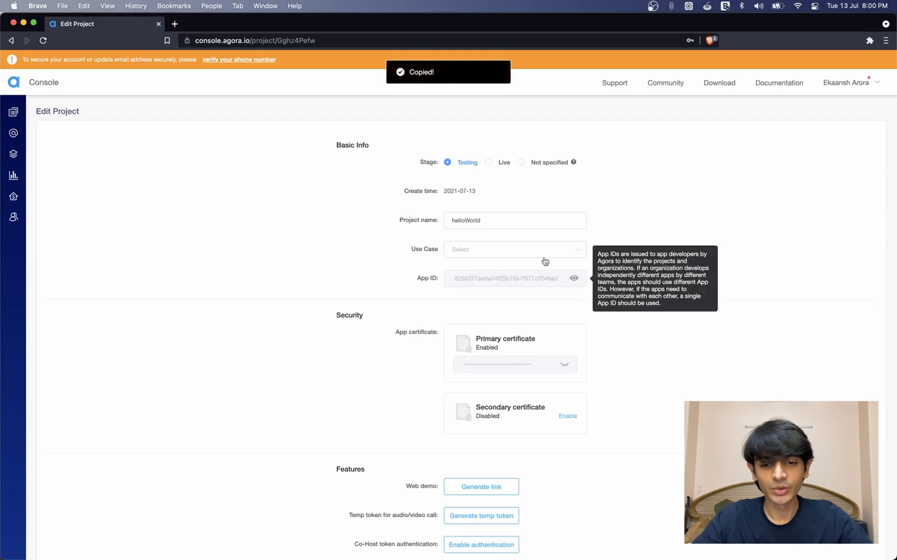
scroll("down", 3)
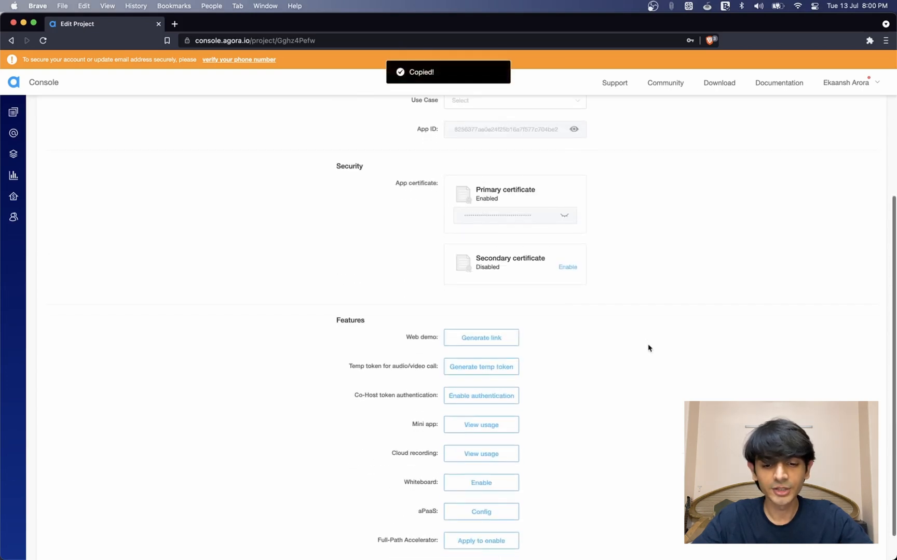
scroll("down", 3)
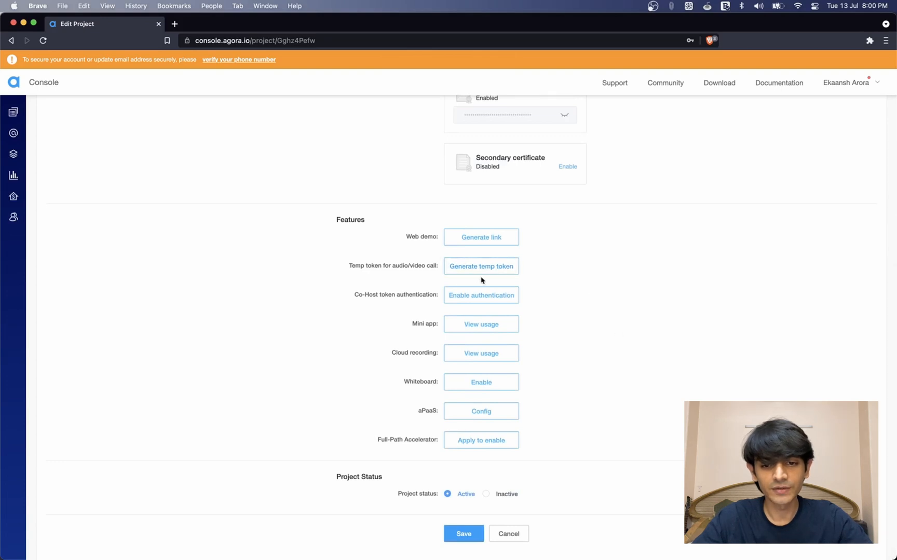
left_click(480, 267)
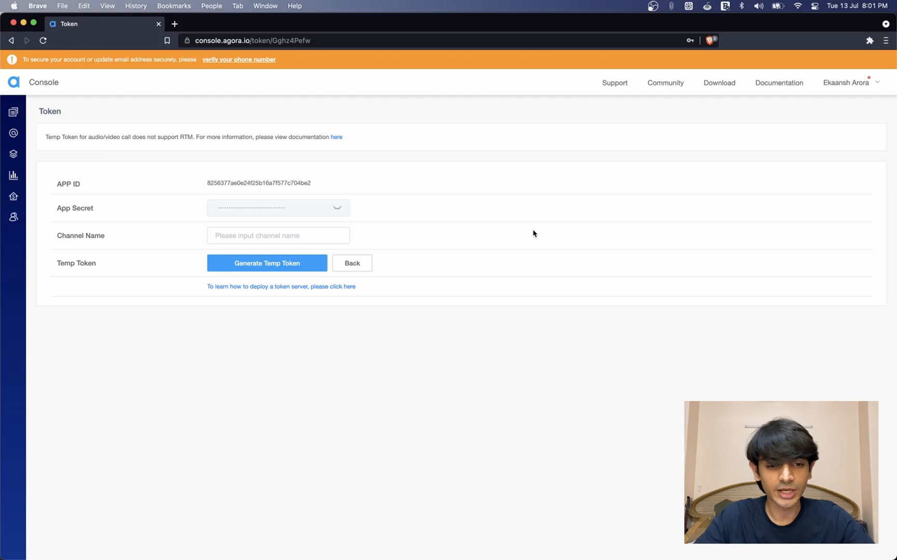
- Generate a temp token for channel 'test' and copy it
left_click(279, 235)
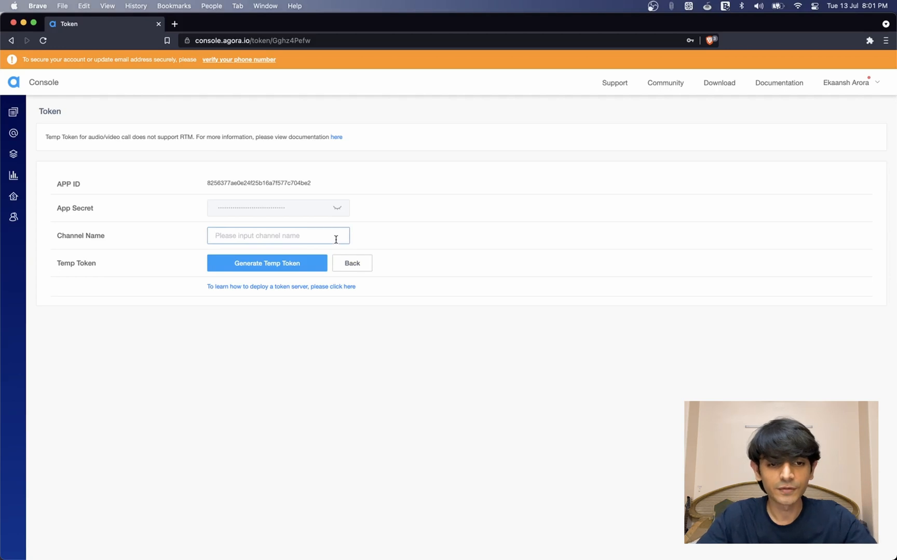
type("test")
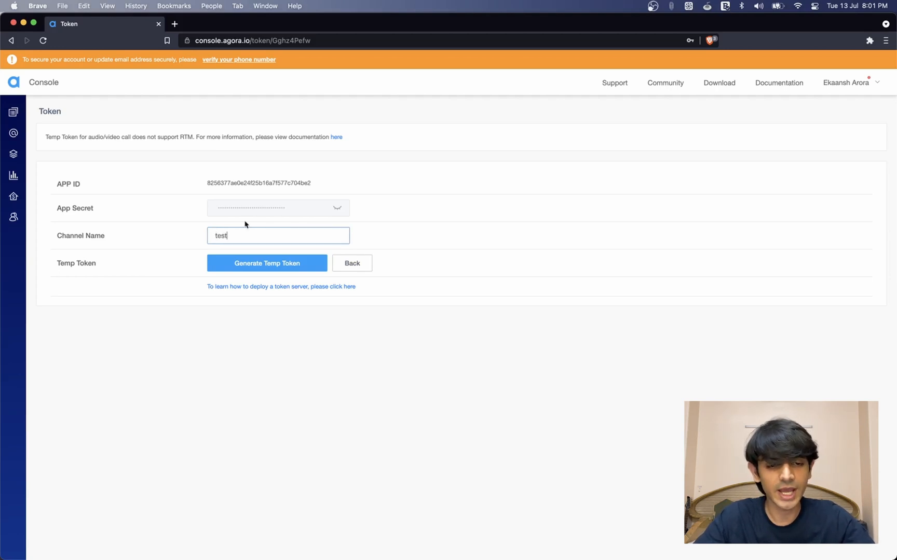
left_click(267, 263)
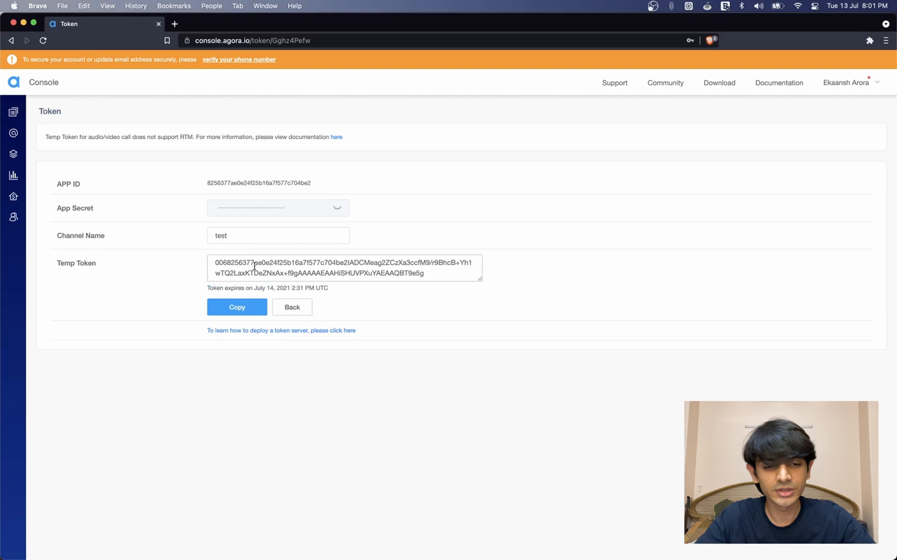
left_click(236, 307)
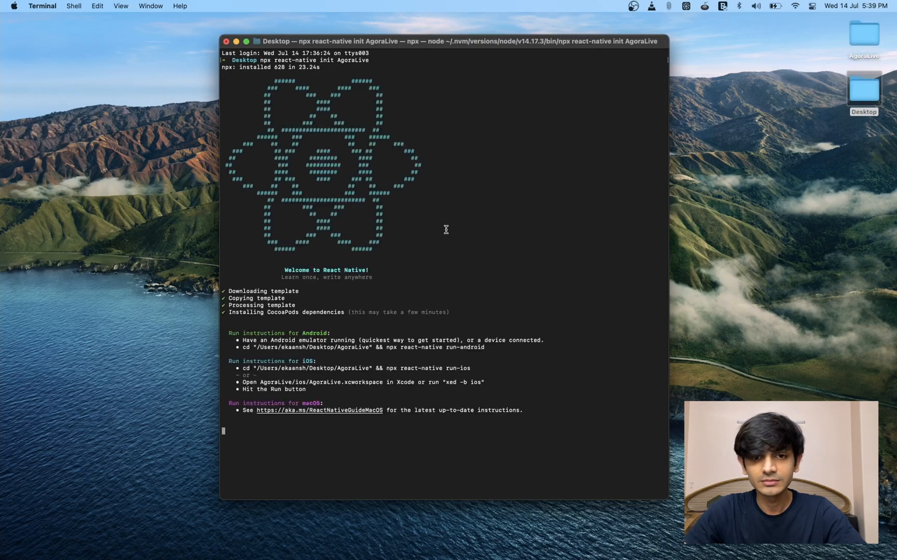
- Install react-native-agora inside AgoraLive and open the project in VS Code
type("cd AgoraLive")
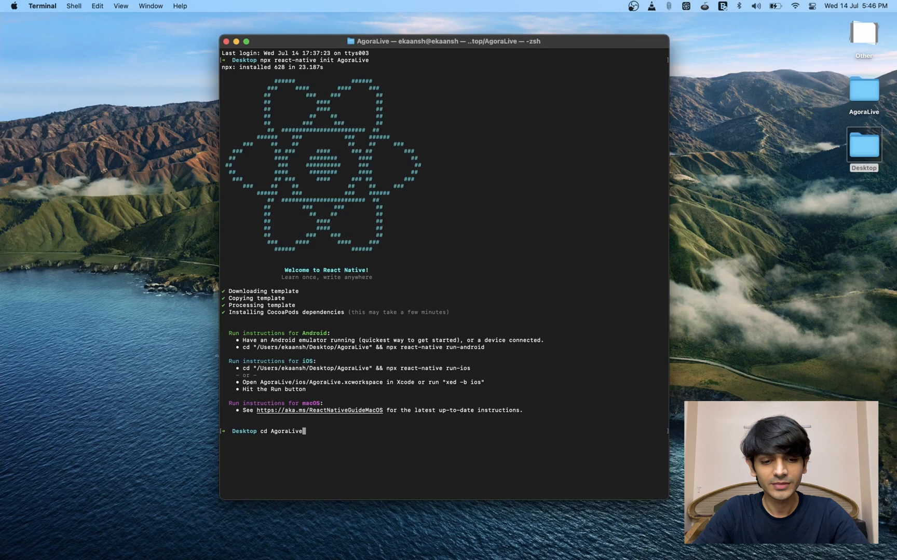
type("npm i react-native-agora")
type("code .")
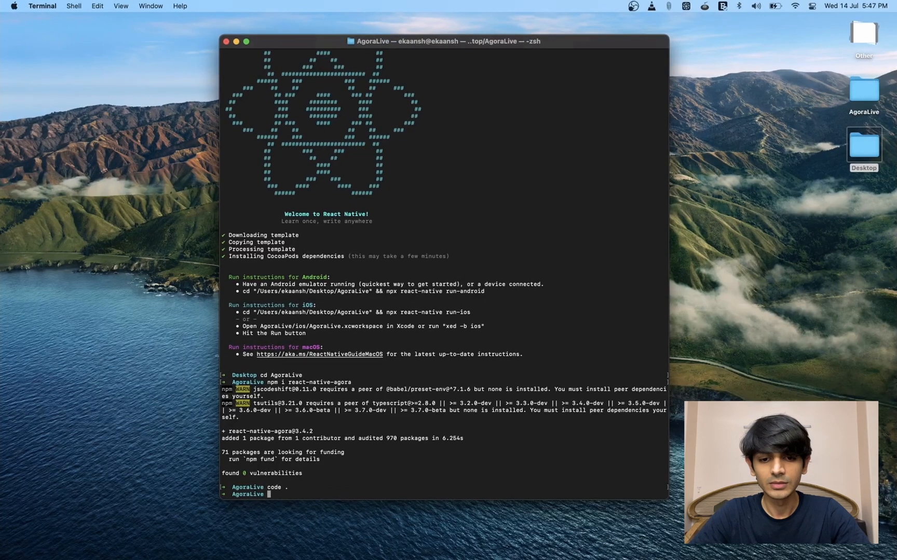
key("Enter")
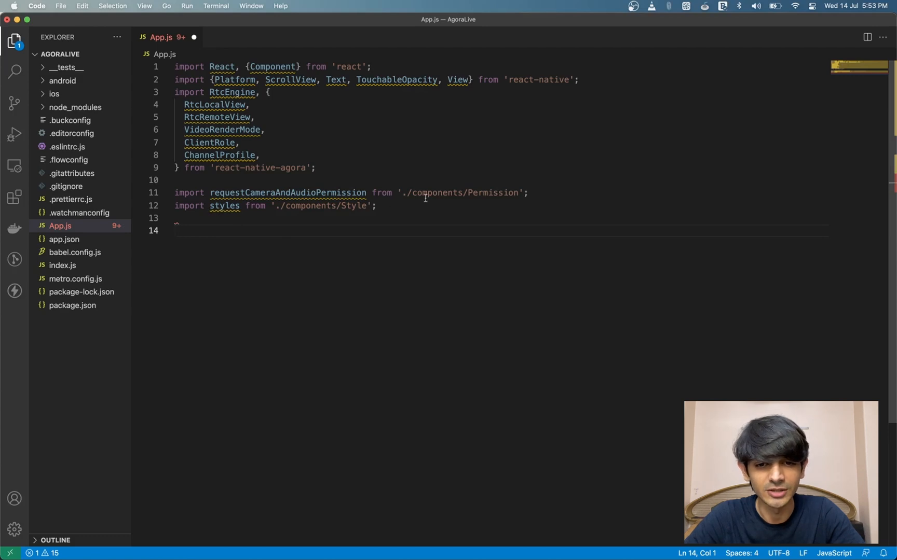
mouse_move(308, 265)
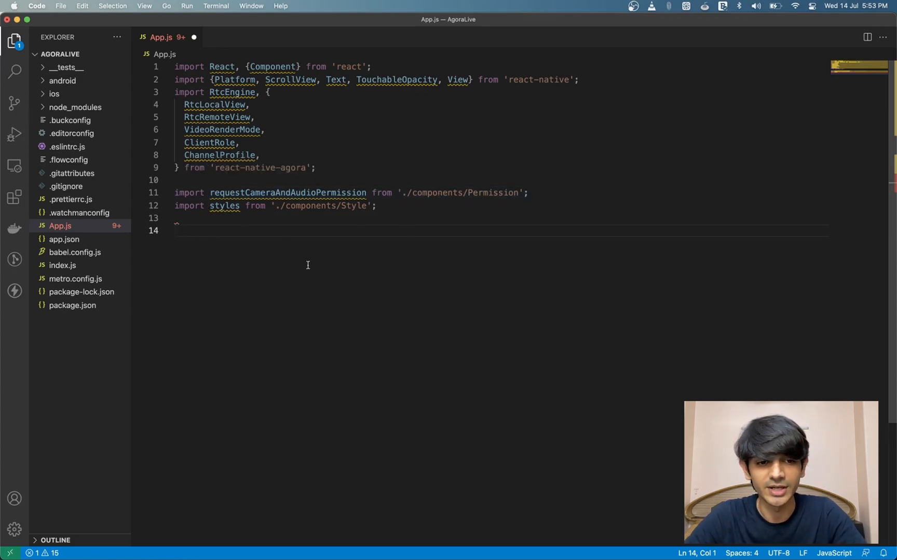
- Declare token = null and channelName 'test', and set initial state joinSucceed: false
type("const token = null;")
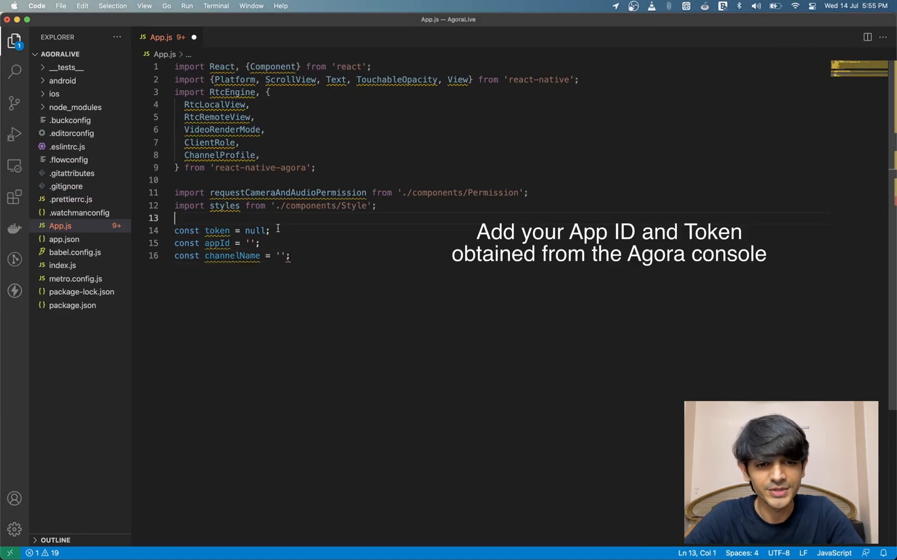
type("test")
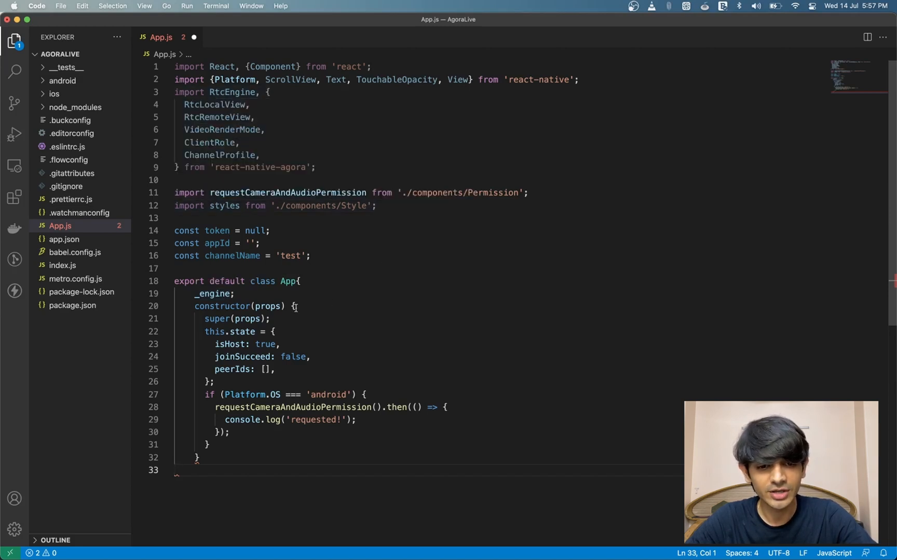
mouse_move(242, 332)
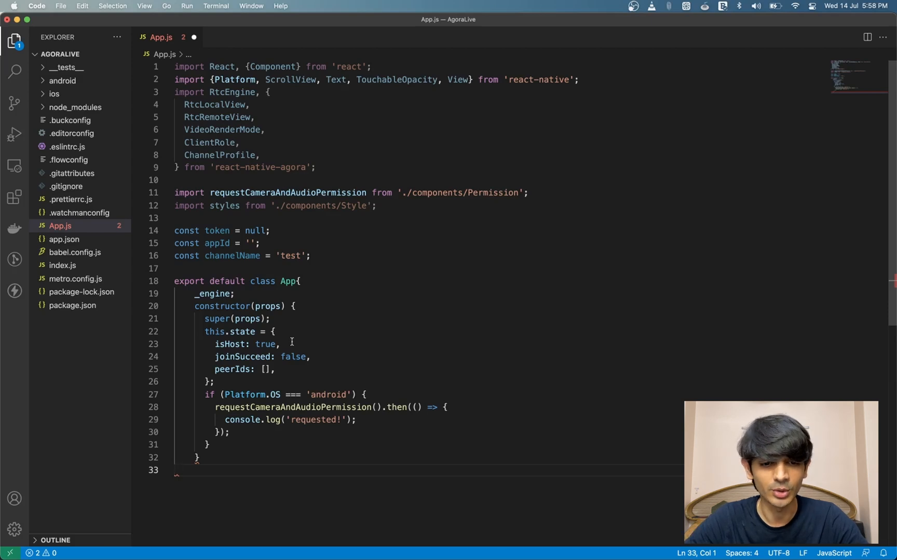
mouse_move(336, 357)
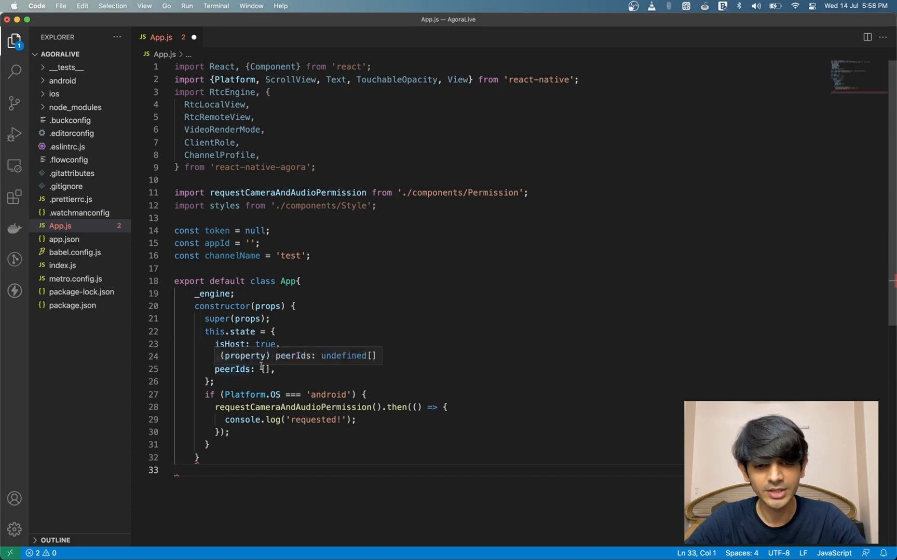
type("joinSucceed: false,")
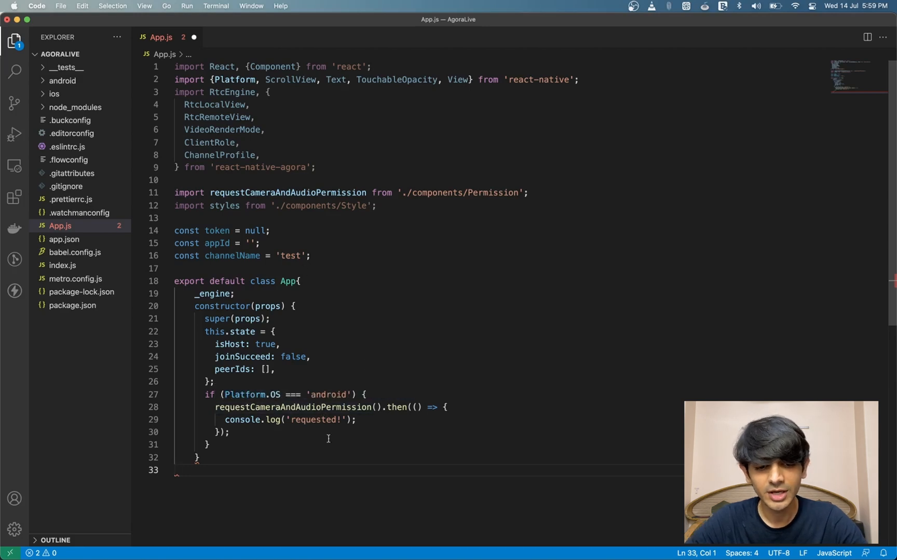
mouse_move(243, 478)
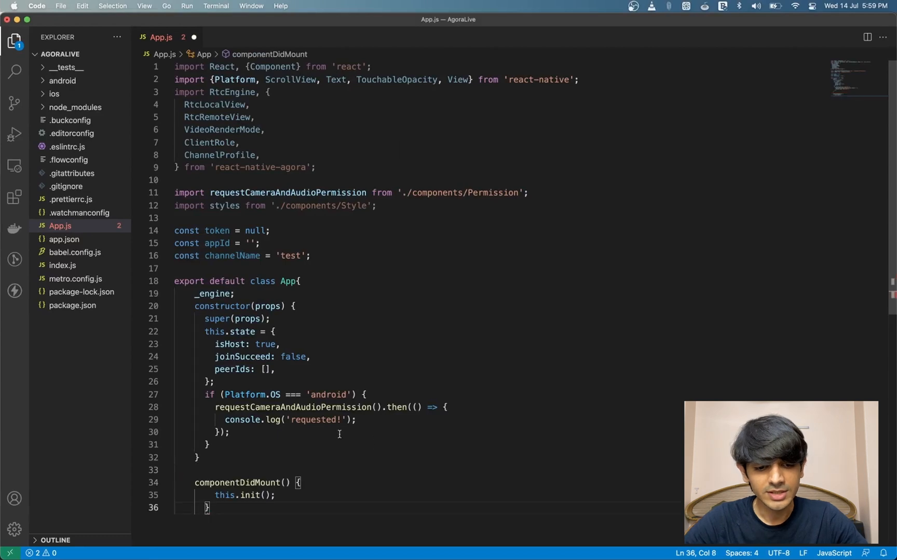
- Scroll App.js down to continue writing the init function
scroll("down", 3)
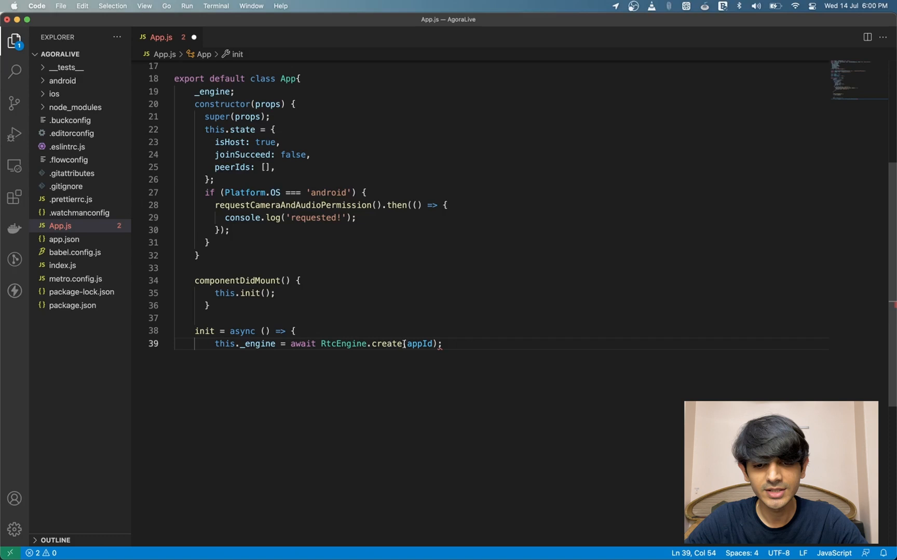
mouse_move(419, 344)
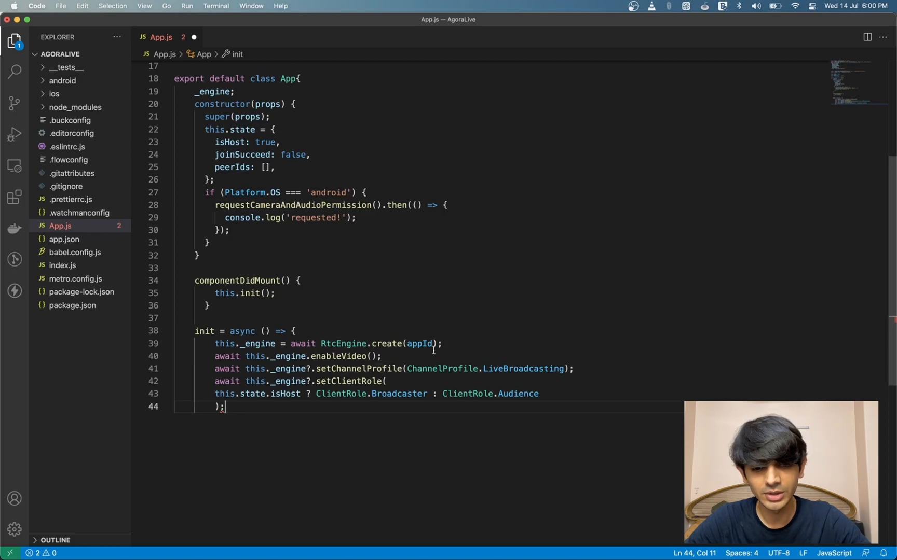
mouse_move(437, 356)
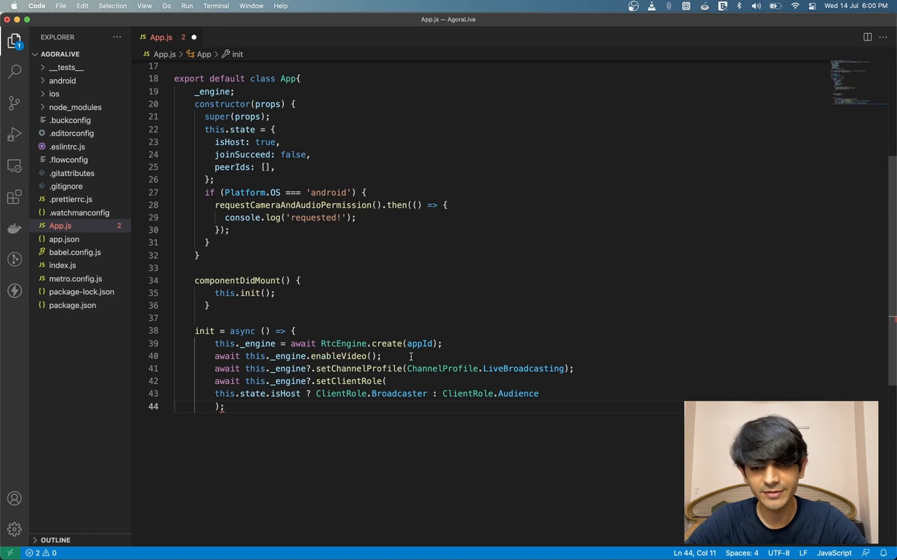
mouse_move(506, 369)
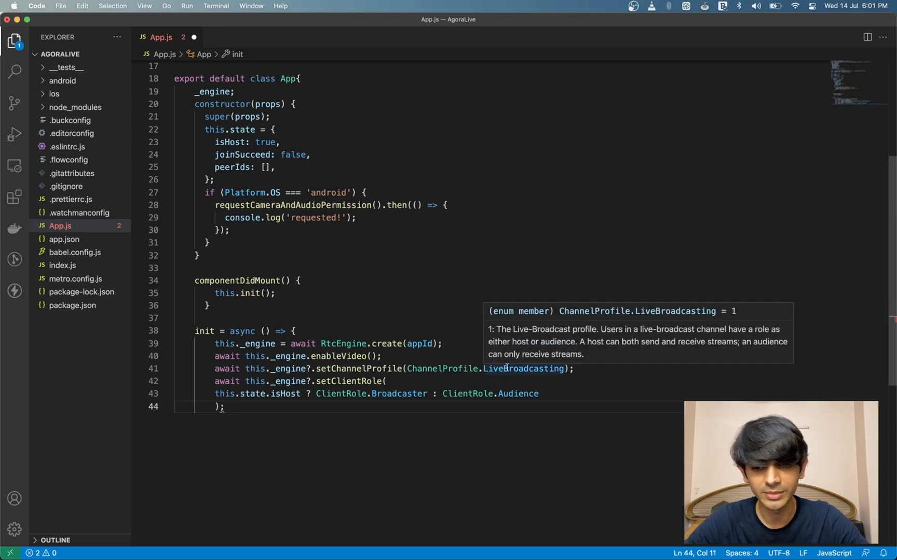
mouse_move(393, 381)
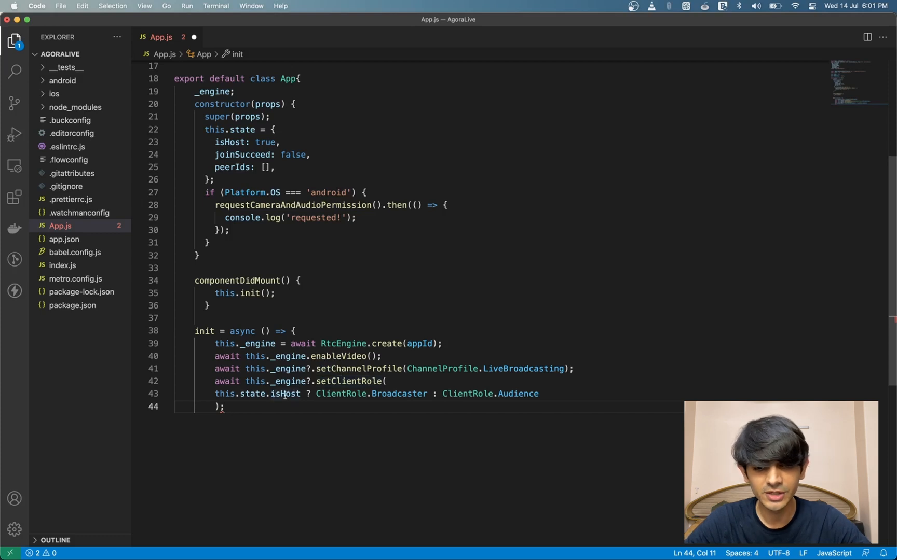
mouse_move(398, 394)
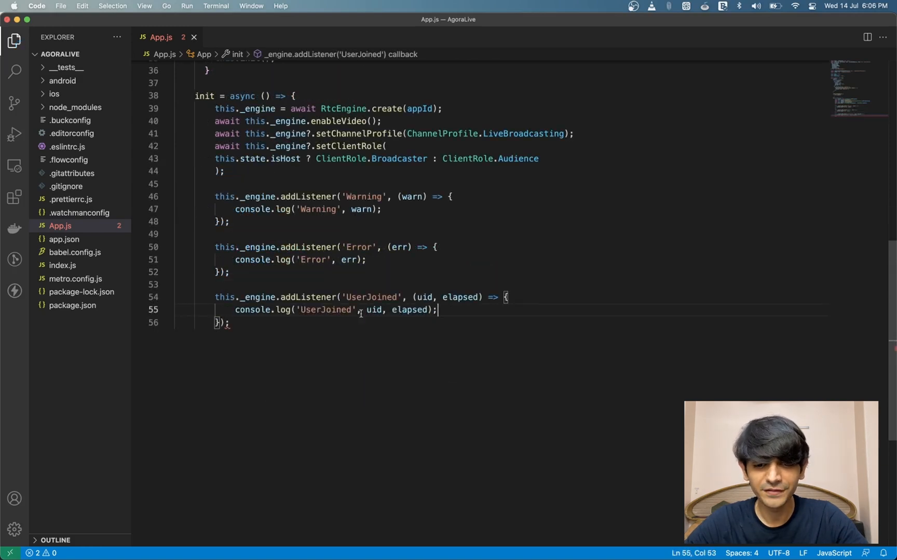
mouse_move(428, 290)
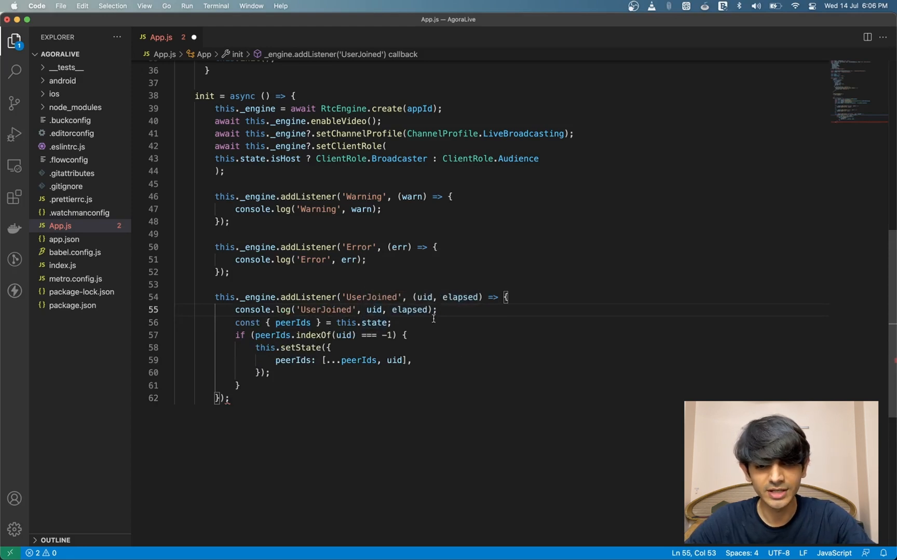
mouse_move(334, 379)
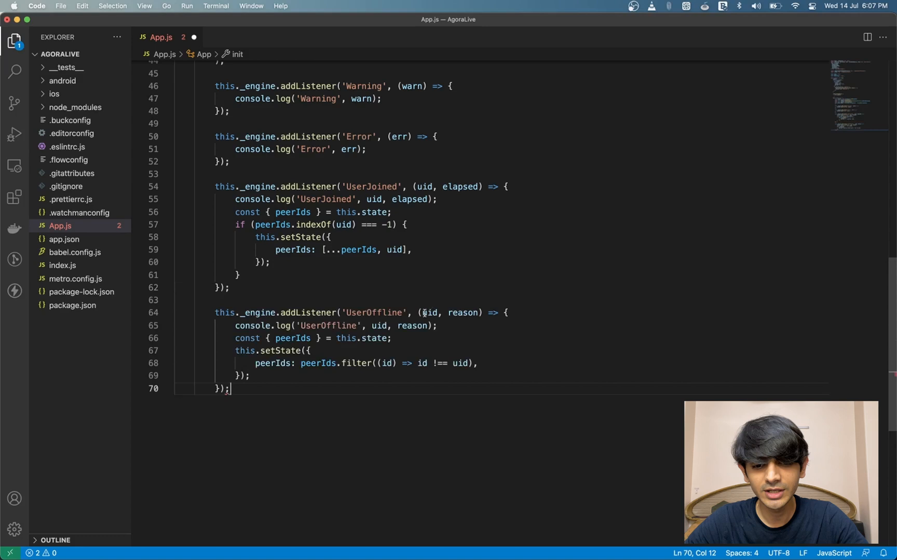
mouse_move(427, 313)
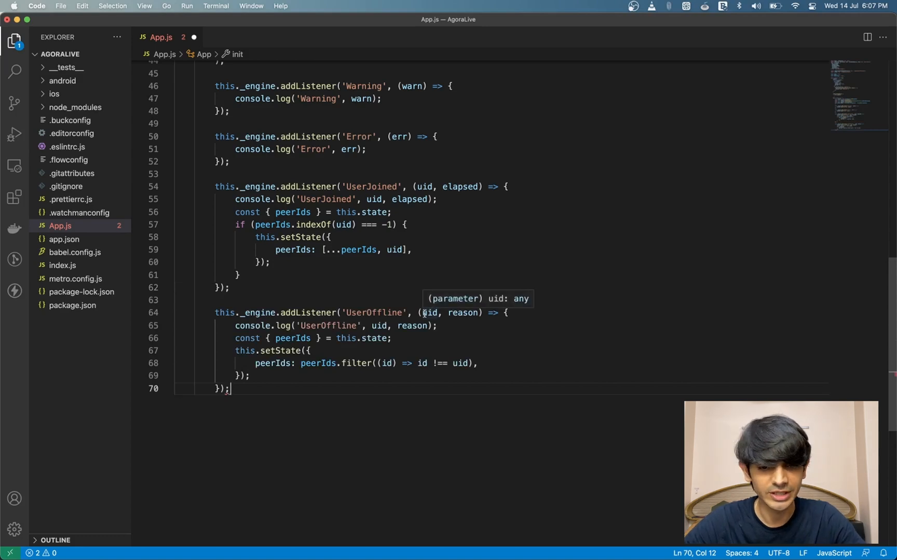
mouse_move(282, 334)
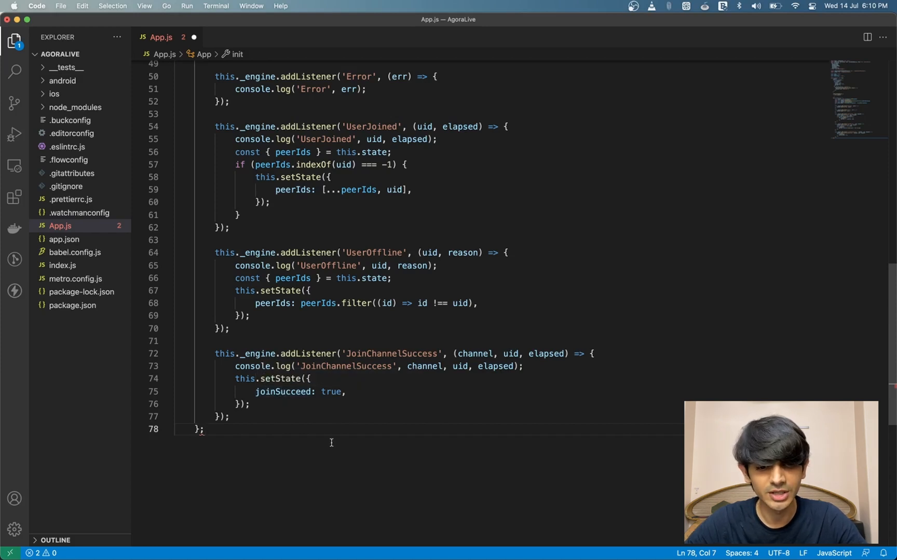
- Scroll App.js down past the init event listeners
scroll("down", 3)
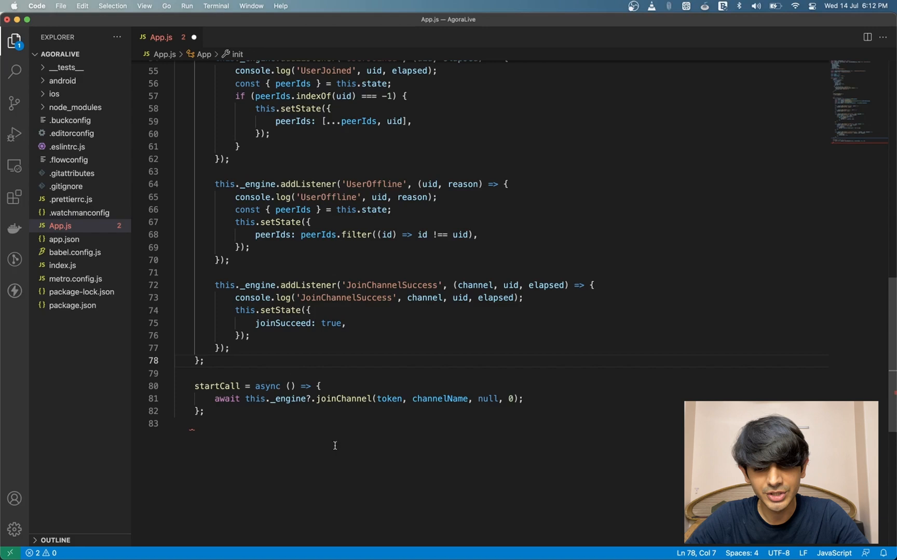
mouse_move(290, 399)
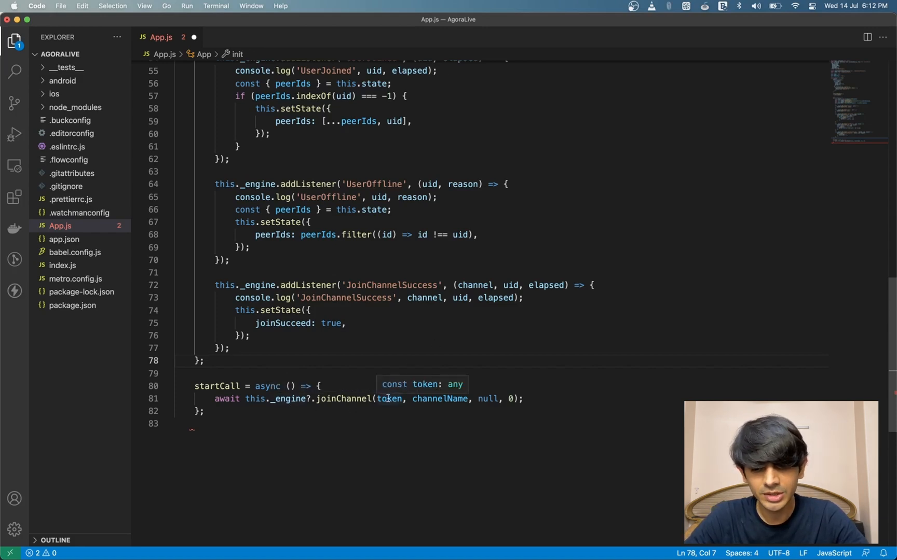
mouse_move(493, 398)
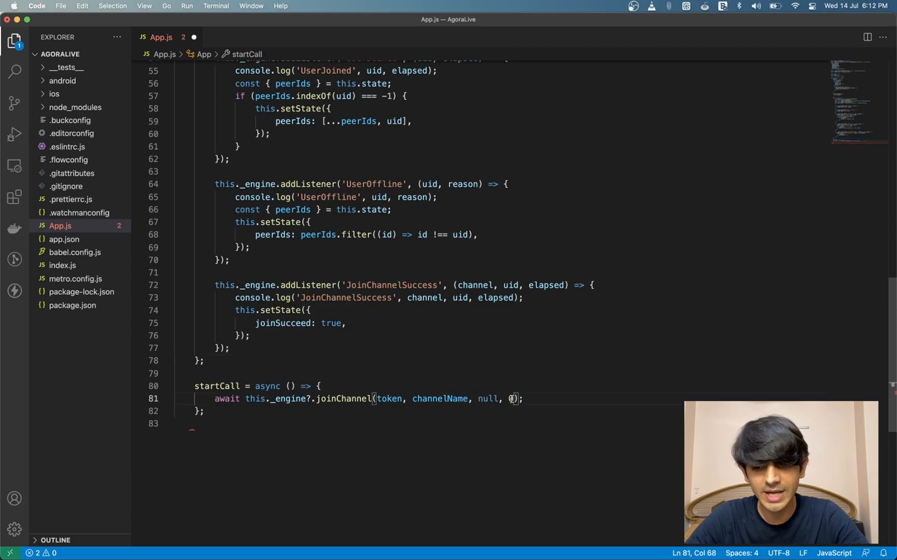
- Select a word in App.js while writing startCall, endCall and toggleRoll
double_click(511, 399)
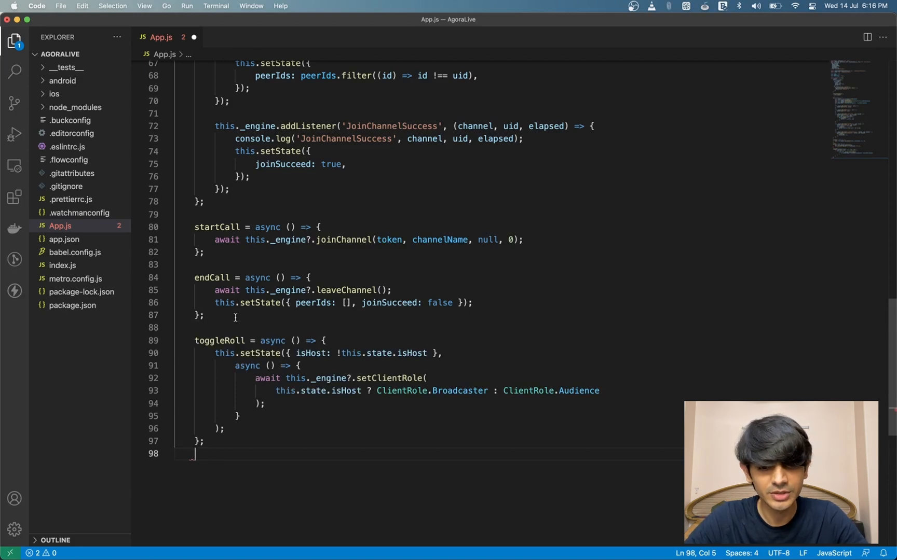
mouse_move(261, 347)
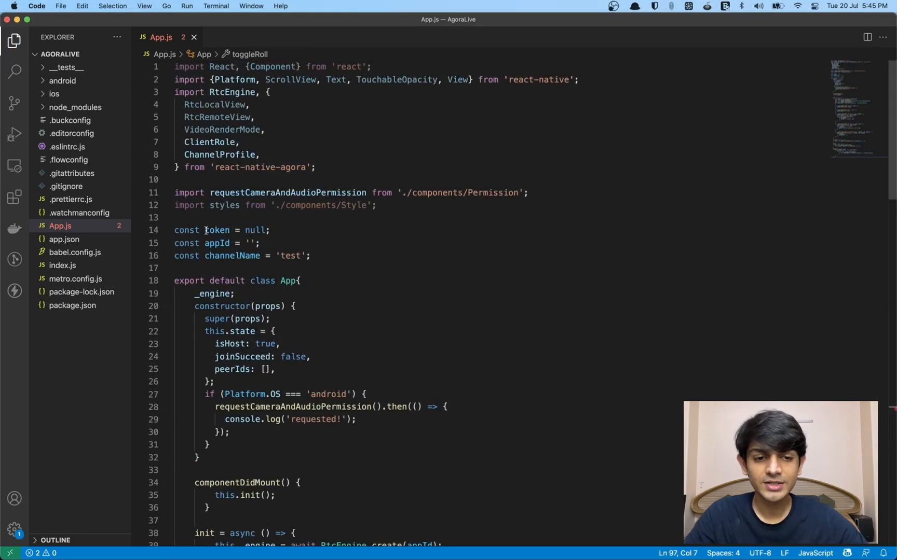
mouse_move(304, 243)
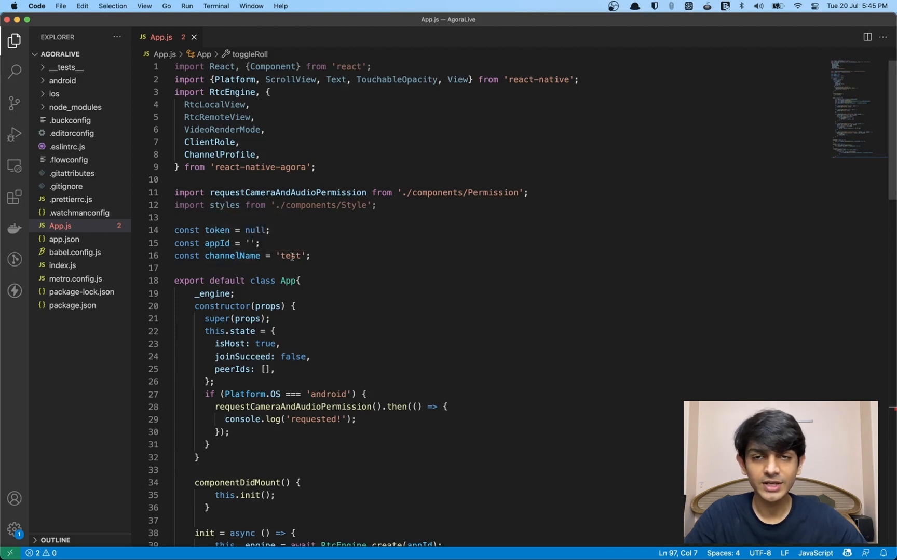
scroll("down", 3)
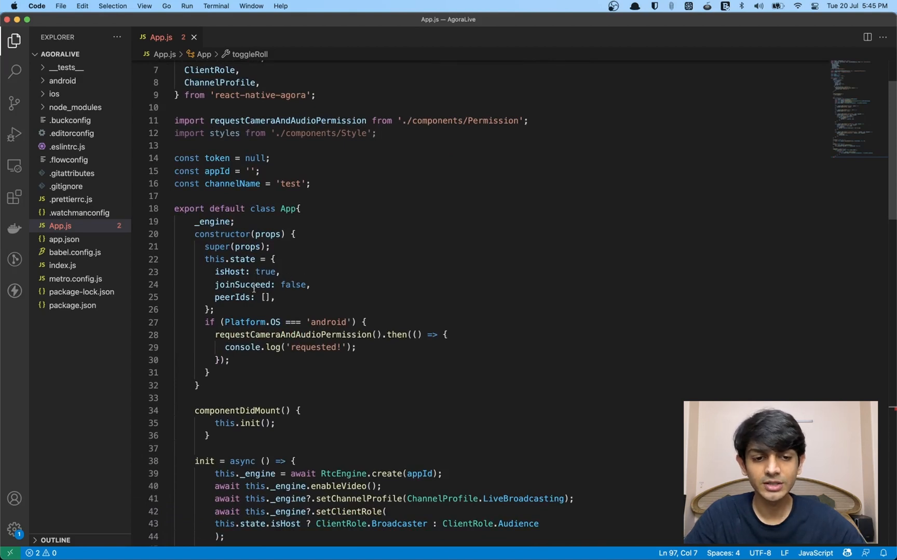
mouse_move(254, 285)
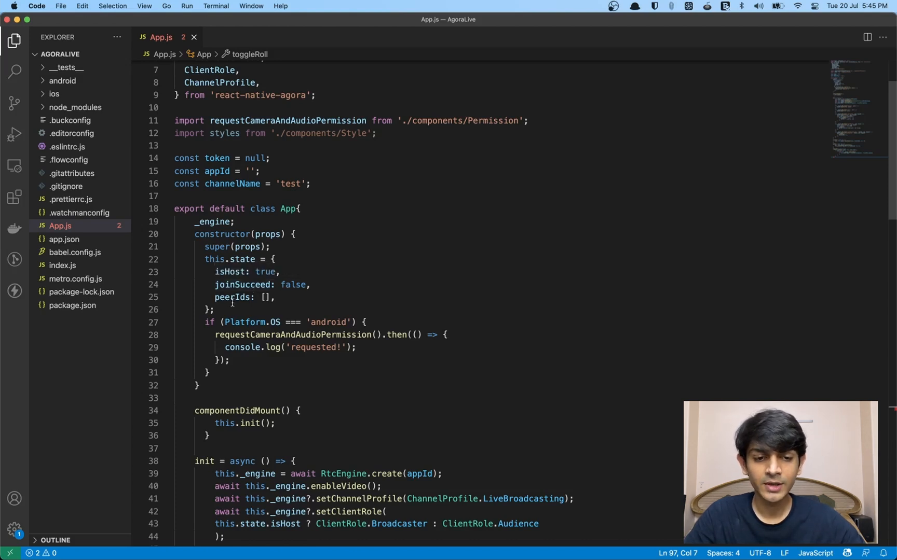
mouse_move(234, 298)
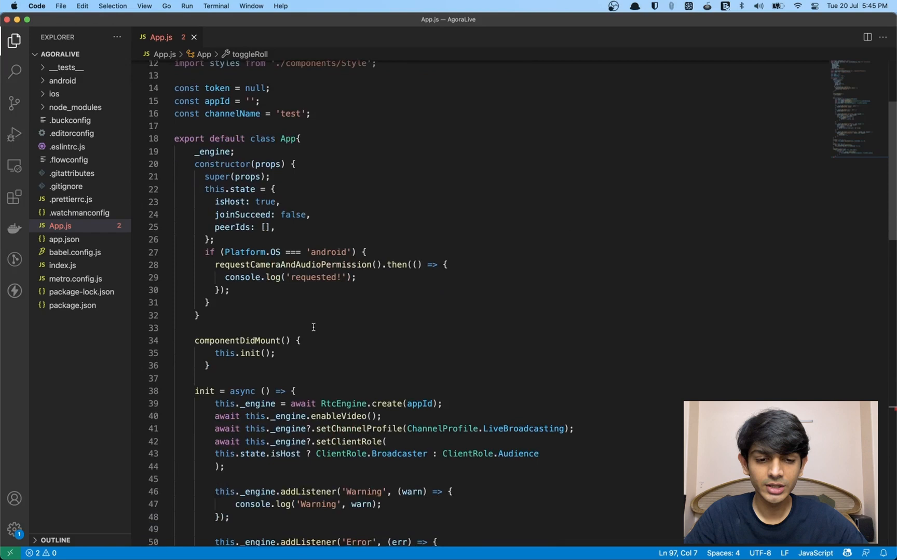
scroll("down", 3)
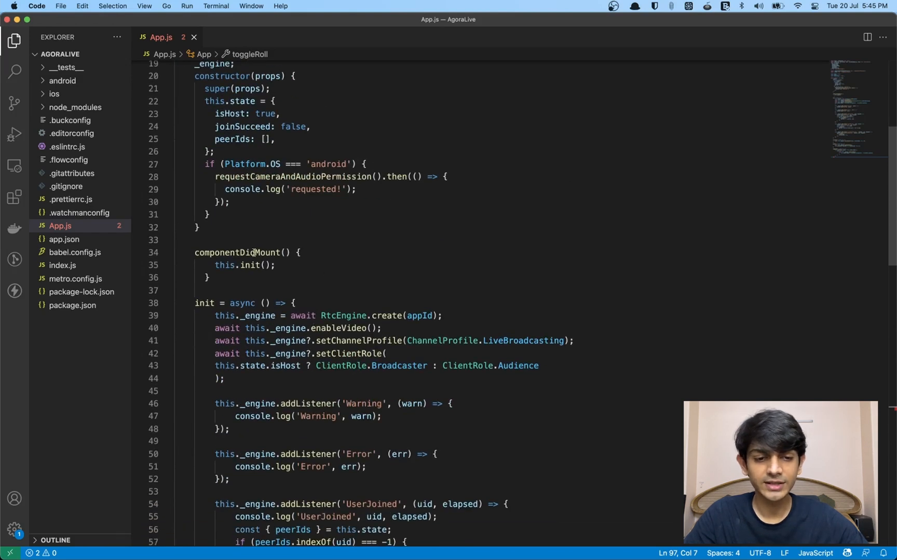
scroll("down", 3)
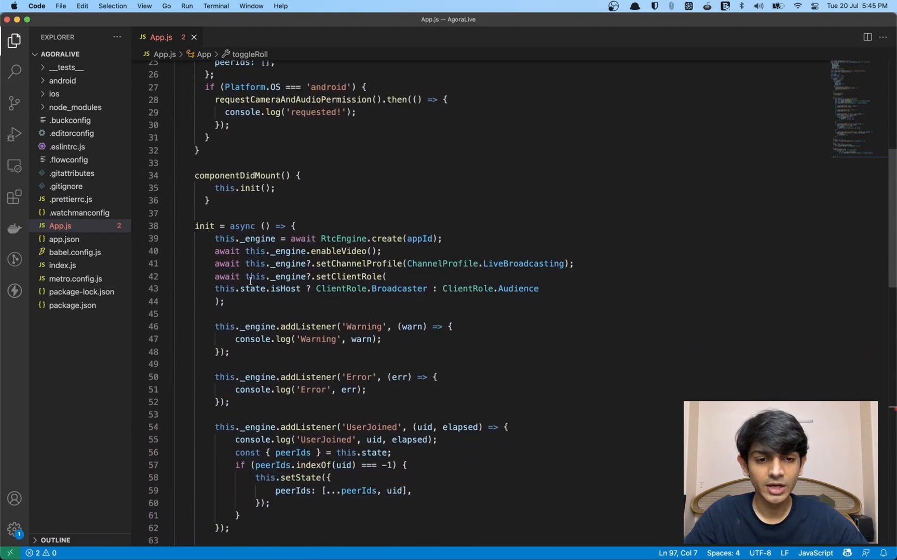
scroll("down", 3)
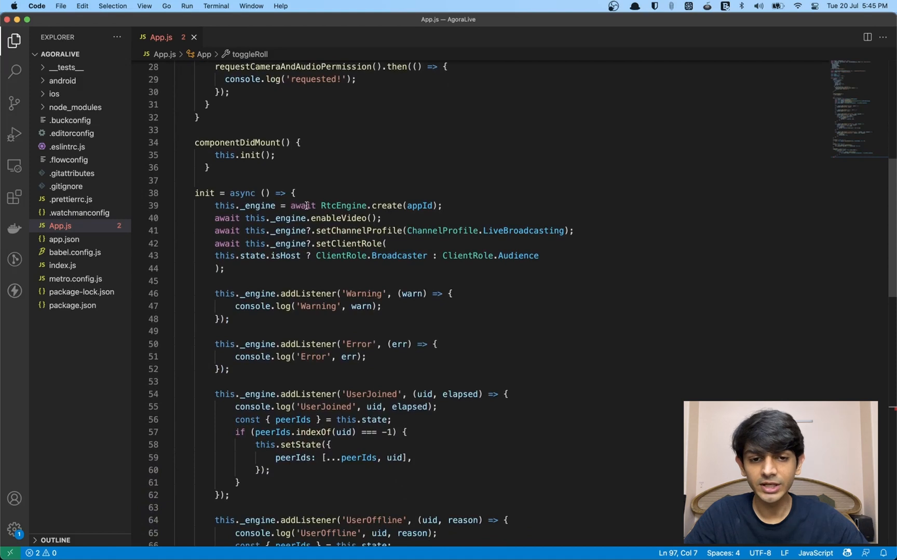
mouse_move(343, 206)
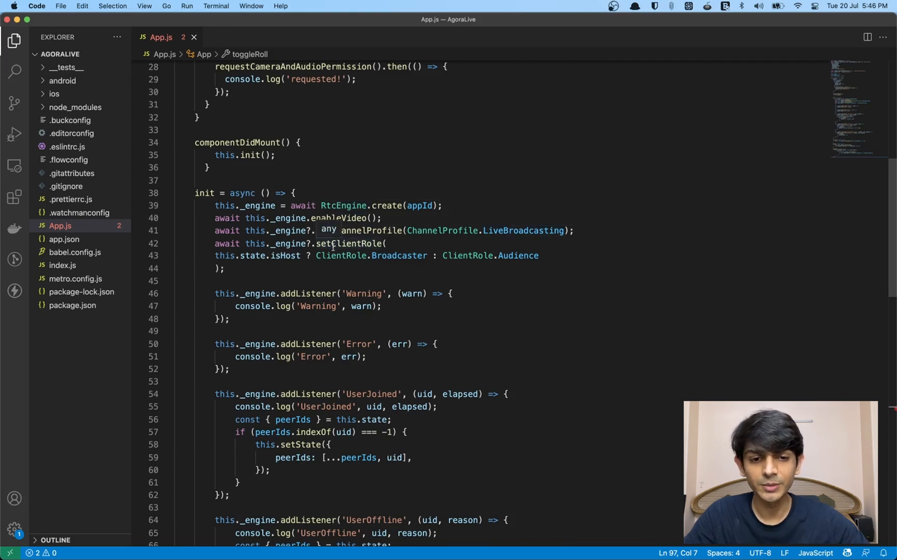
scroll("down", 3)
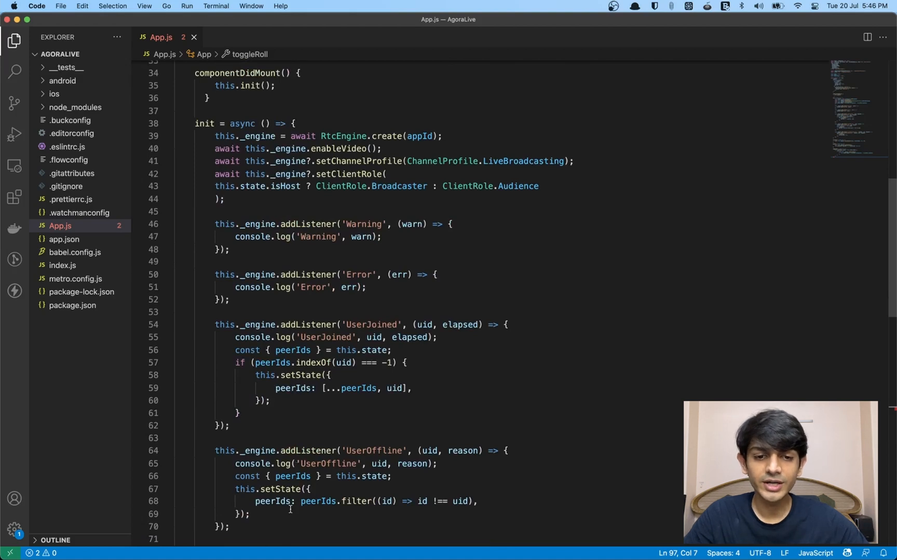
scroll("down", 3)
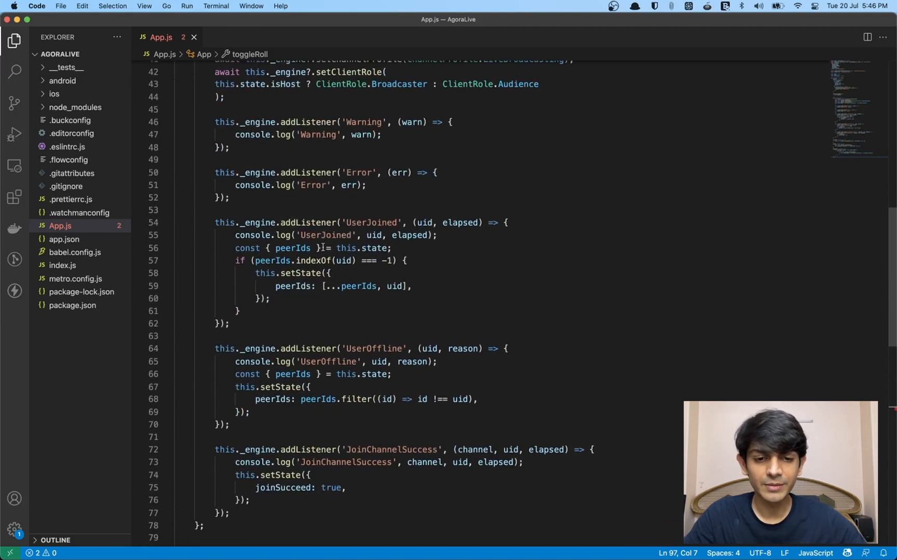
scroll("down", 3)
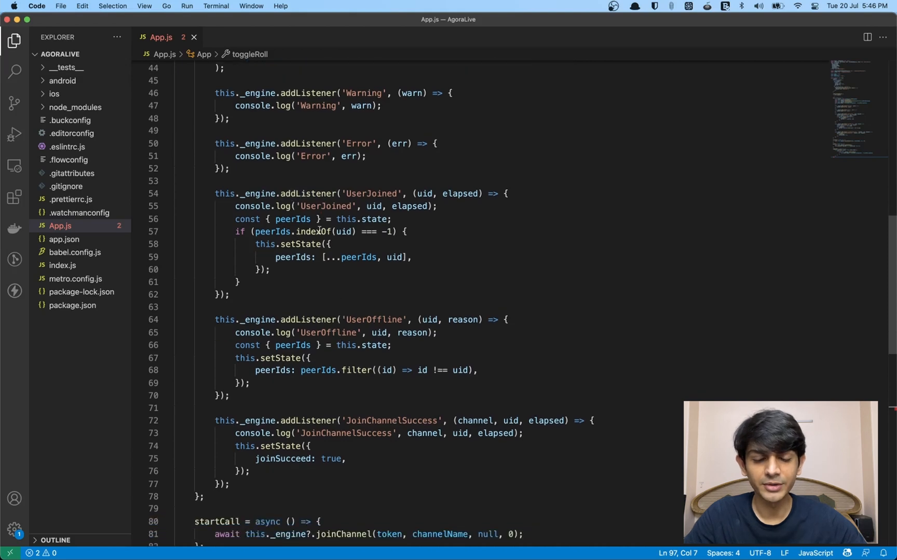
scroll("down", 3)
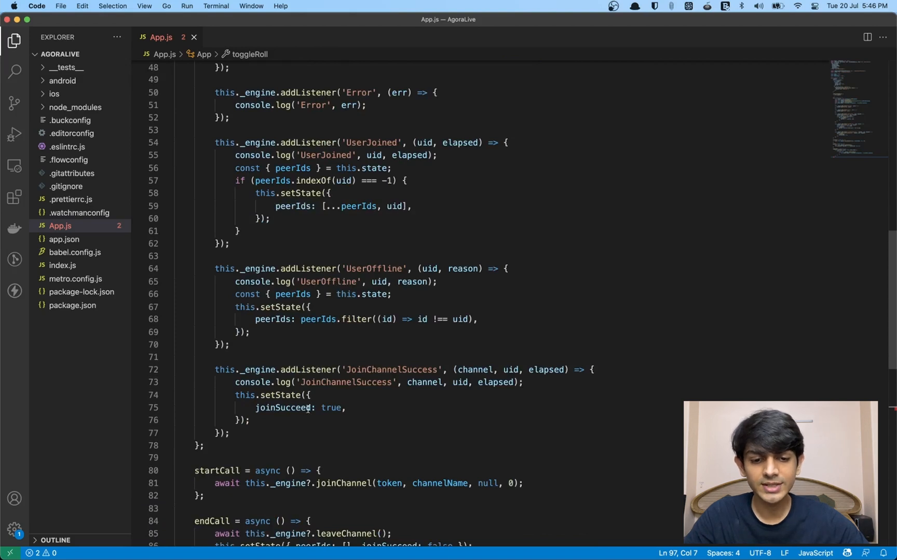
scroll("down", 3)
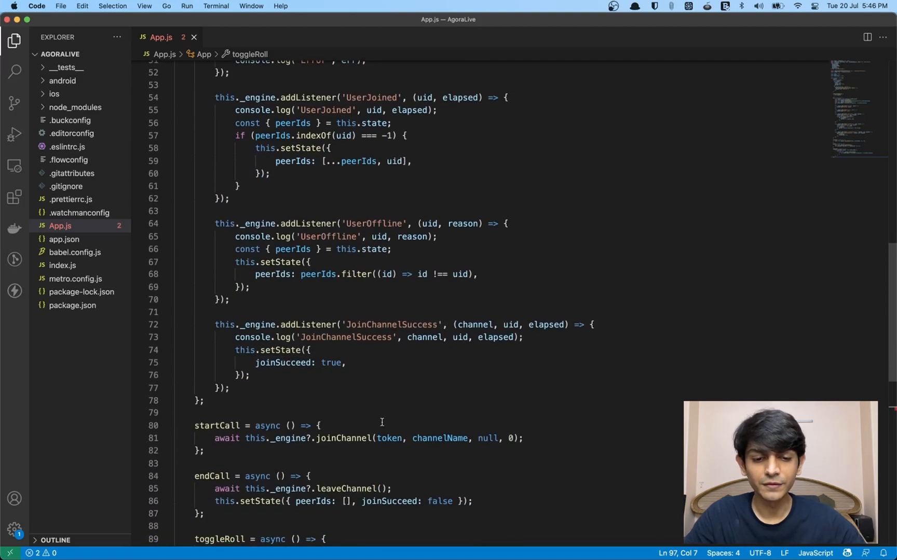
scroll("down", 3)
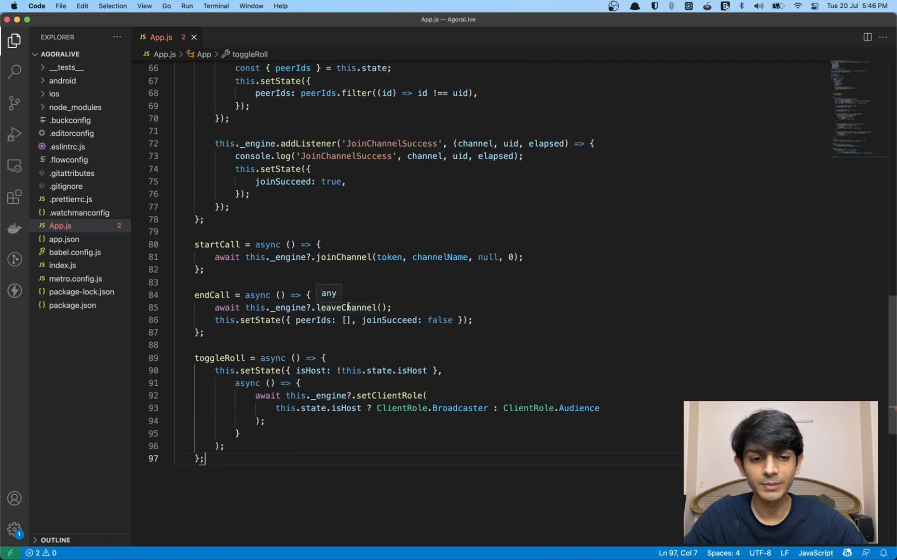
scroll("down", 3)
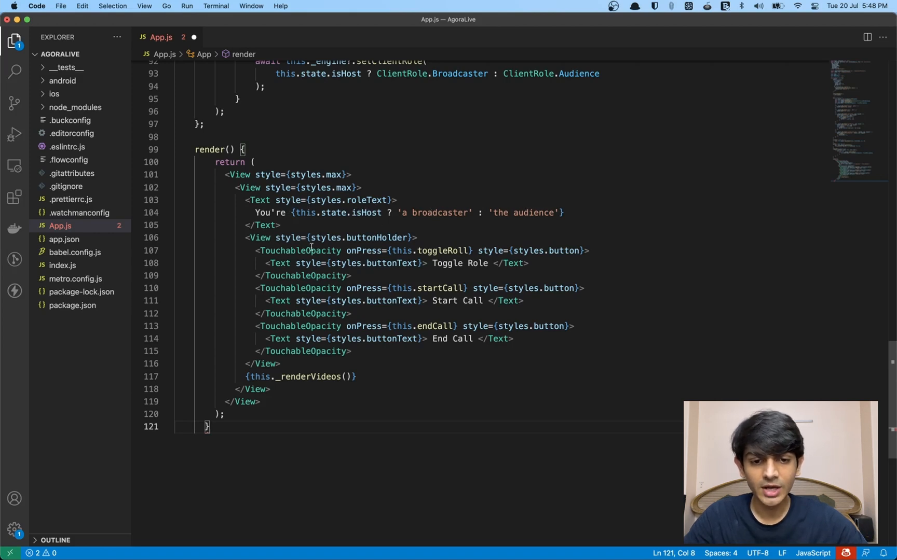
mouse_move(453, 263)
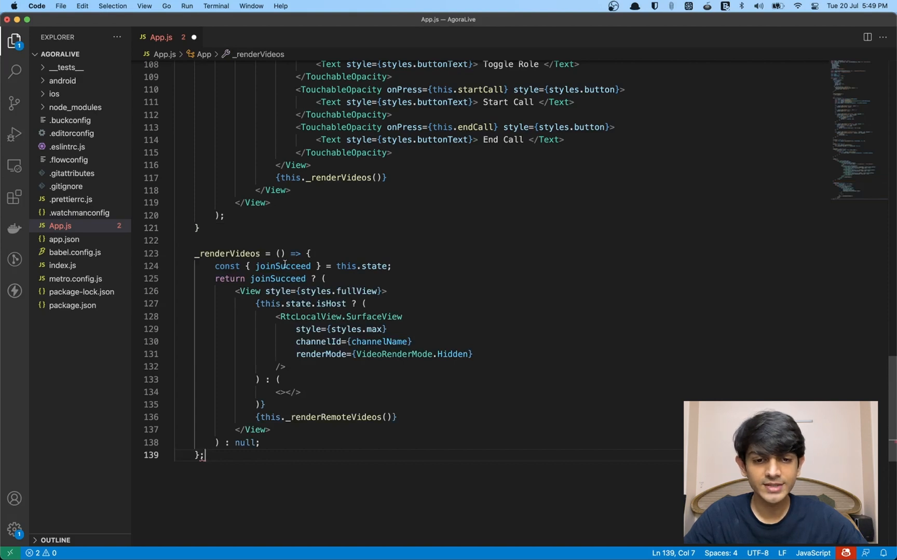
mouse_move(283, 266)
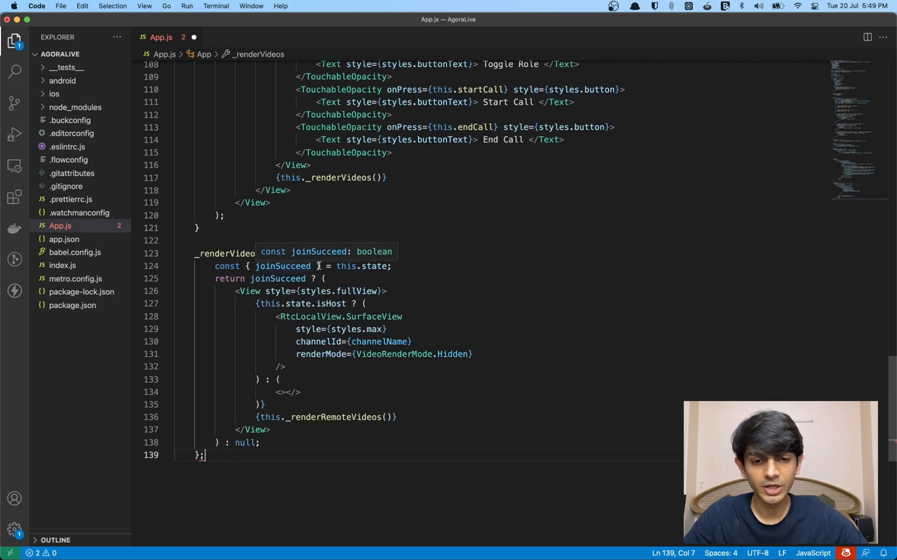
mouse_move(330, 304)
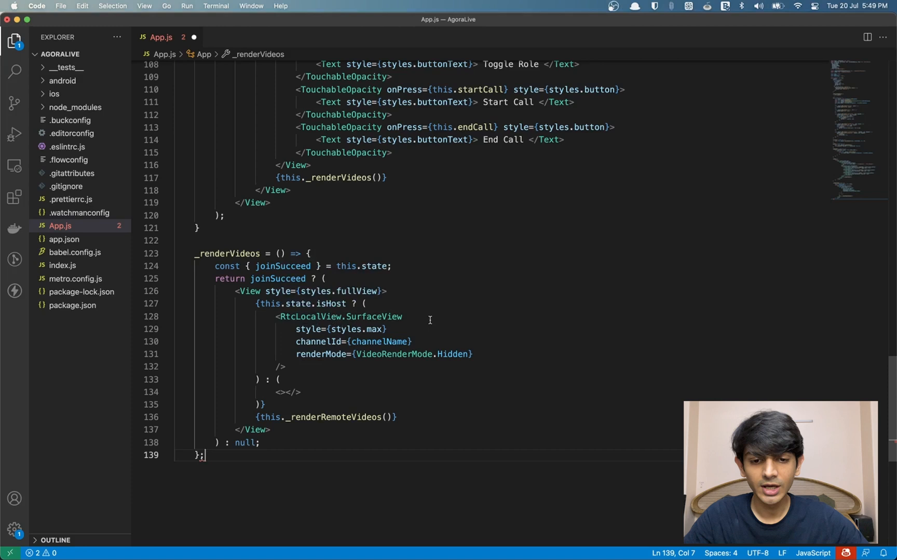
- Highlight the renderMode attribute of the local SurfaceView
double_click(374, 316)
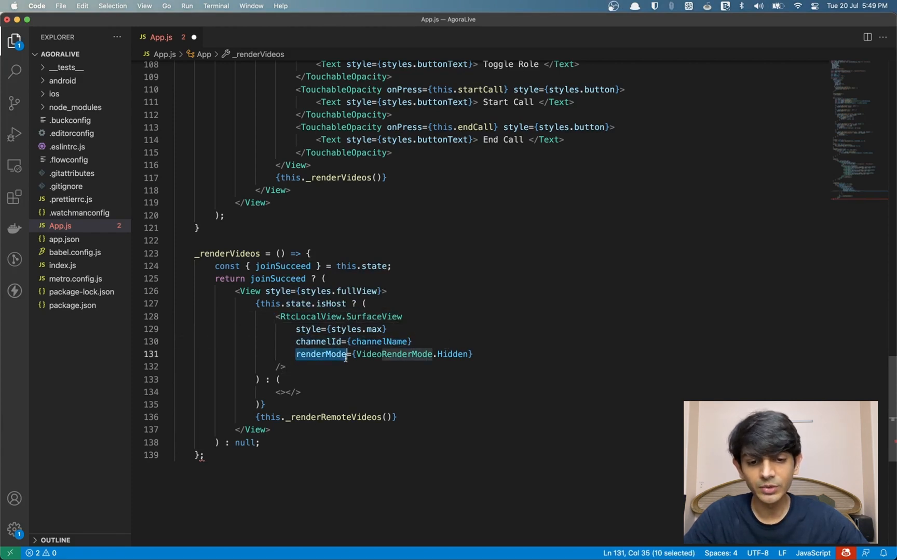
mouse_move(398, 354)
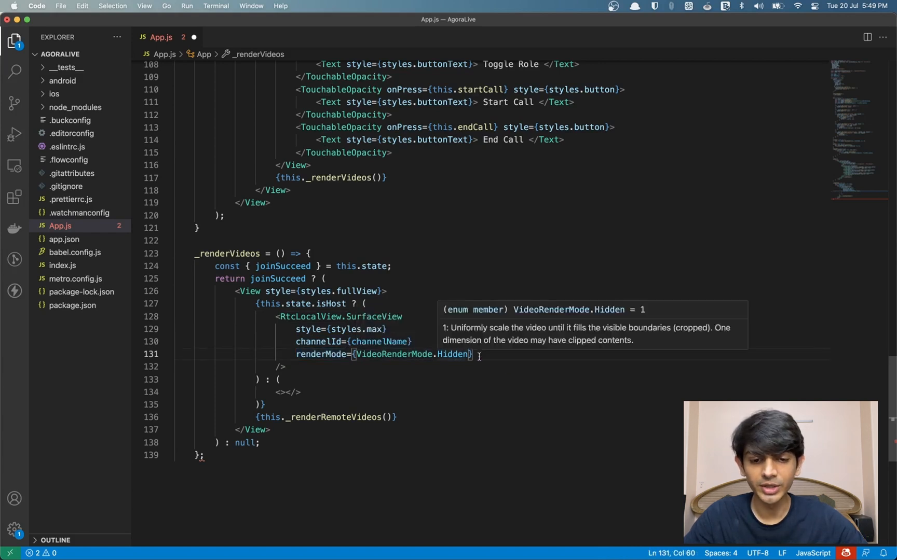
mouse_move(511, 352)
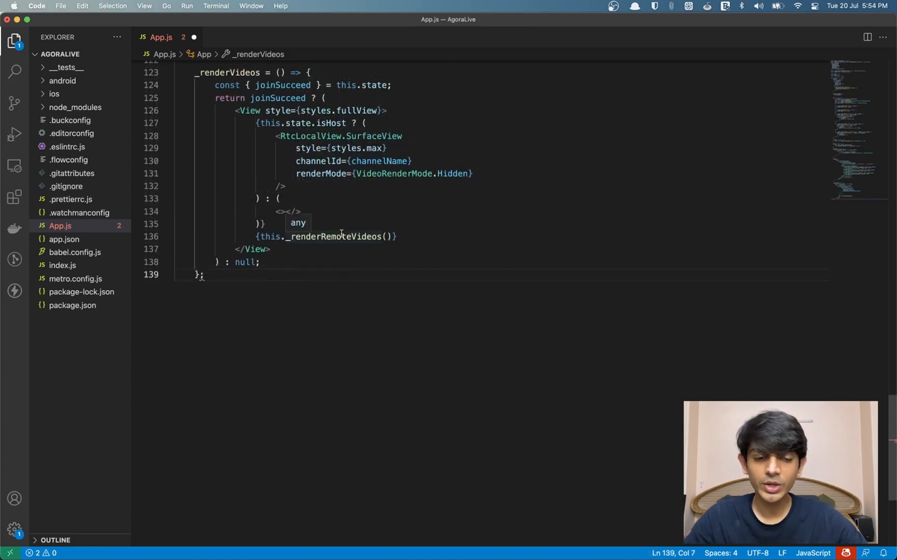
- Scroll through the new _renderRemoteVideos method mapping peerIds to RtcRemoteView SurfaceViews
scroll("down", 3)
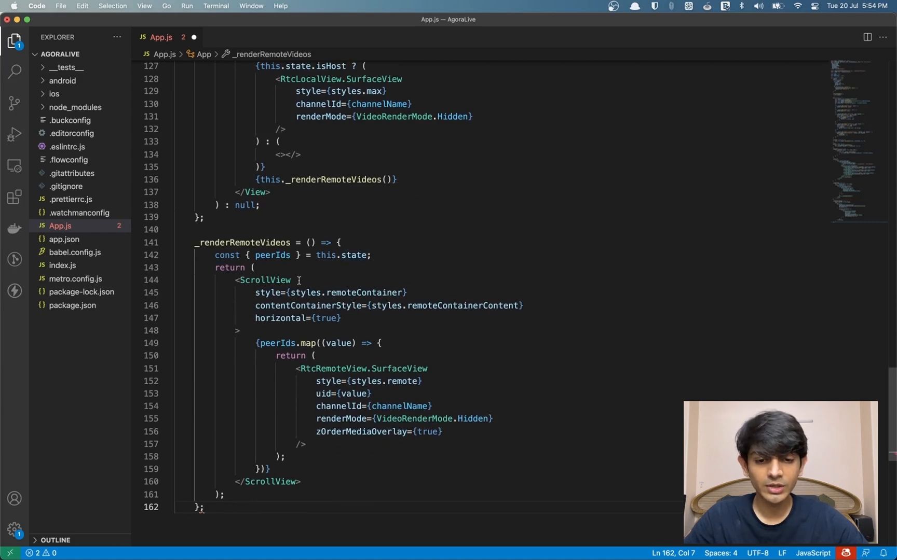
scroll("down", 3)
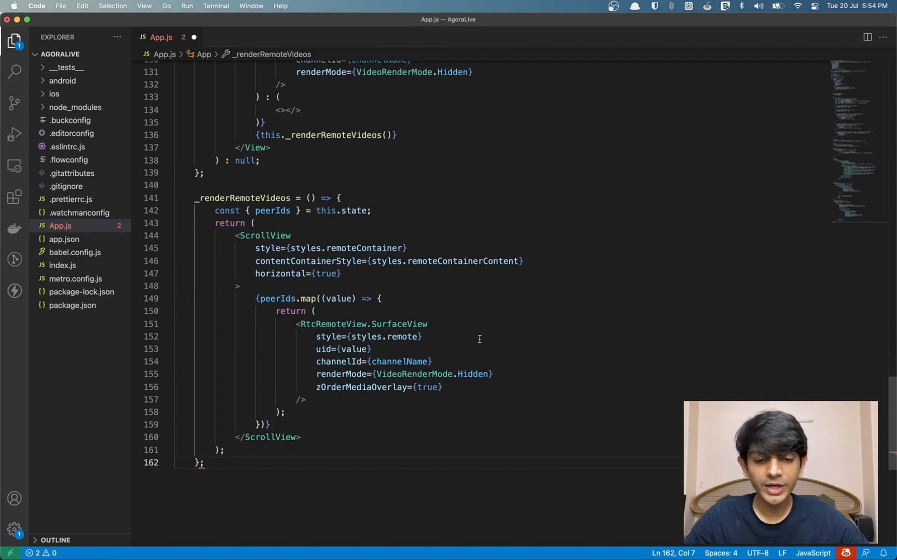
mouse_move(351, 349)
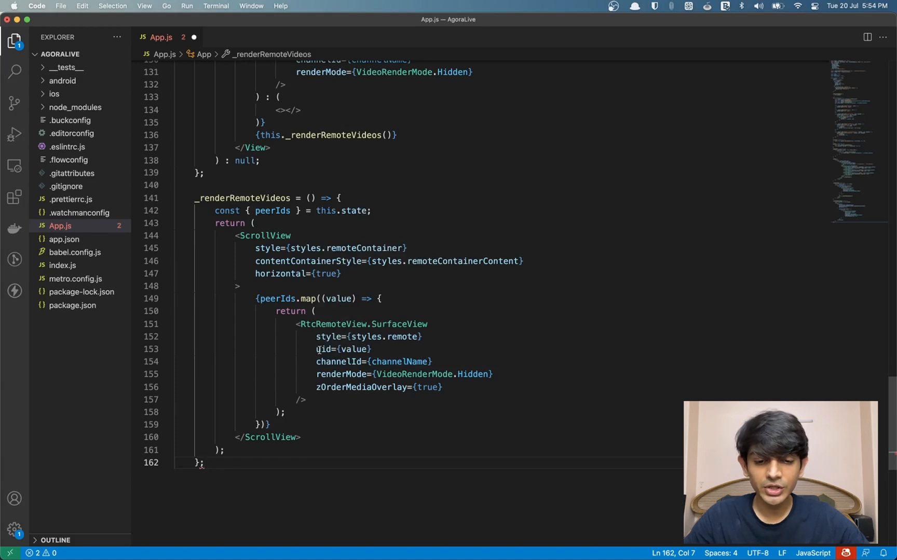
mouse_move(357, 349)
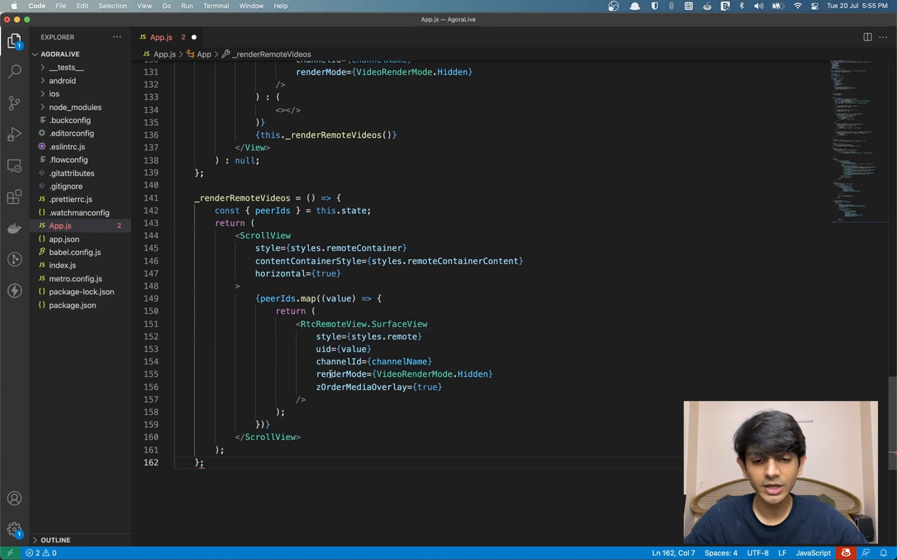
mouse_move(343, 374)
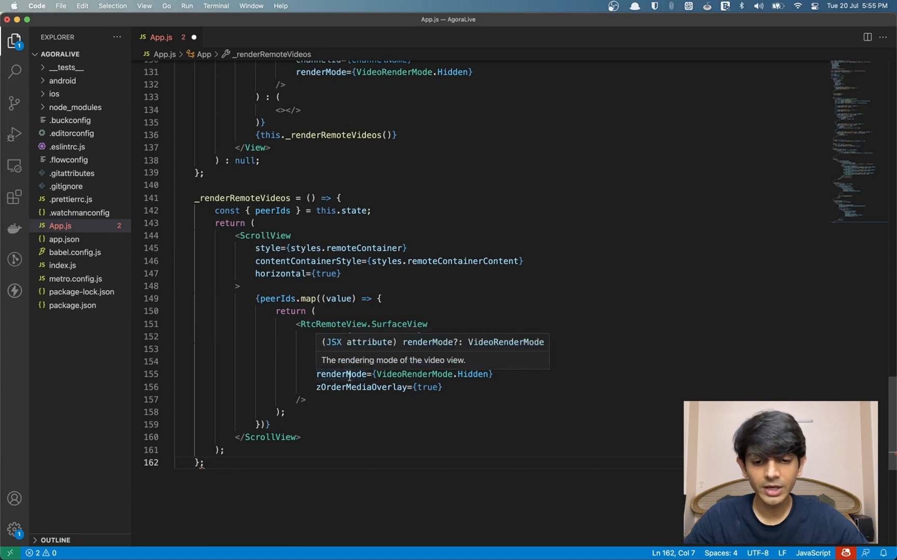
mouse_move(386, 388)
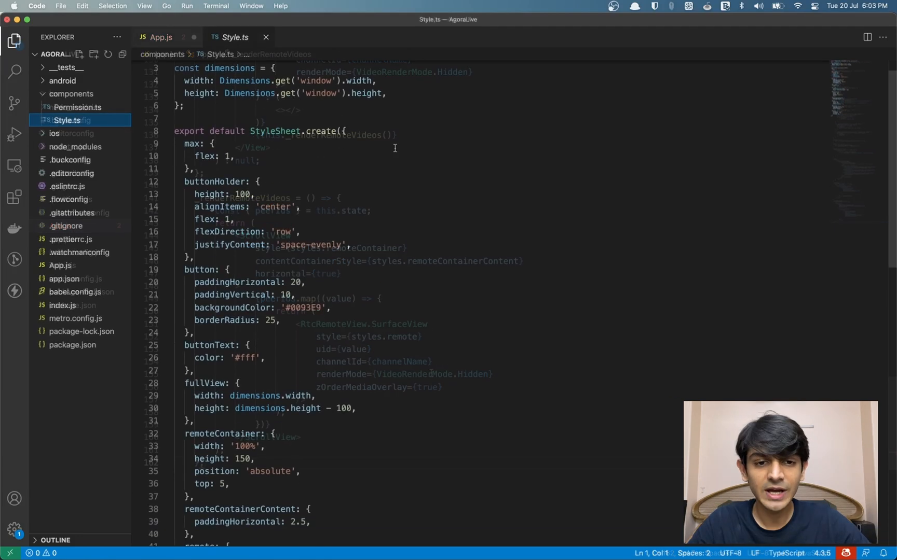
- Run 'npm run android' in the terminal to launch the app on the emulator
scroll("down", 3)
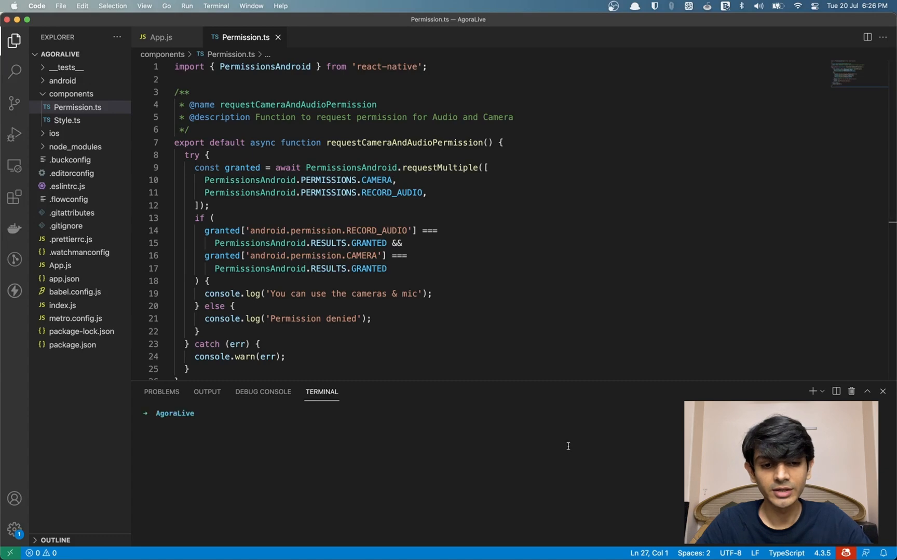
type("npm run android")
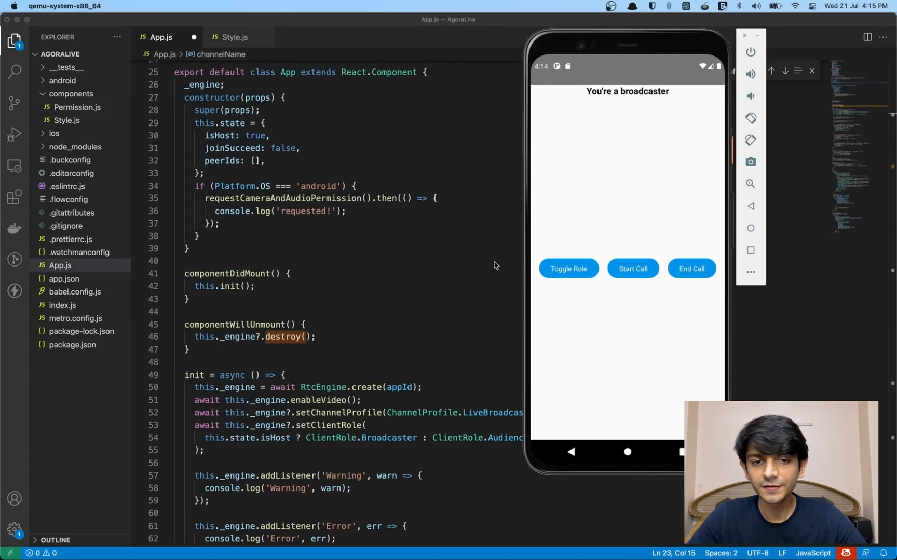
mouse_move(607, 192)
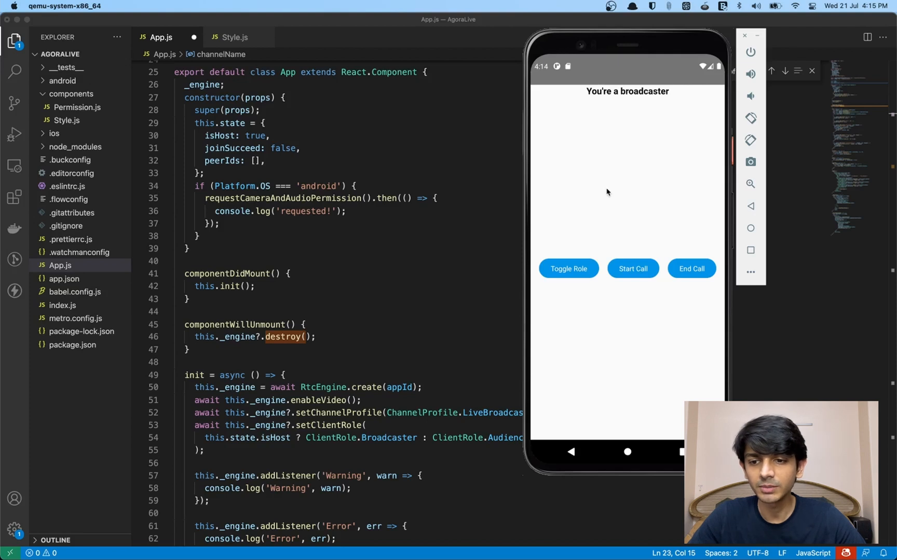
- Toggle the role to audience and back to broadcaster, then start the call
left_click(568, 268)
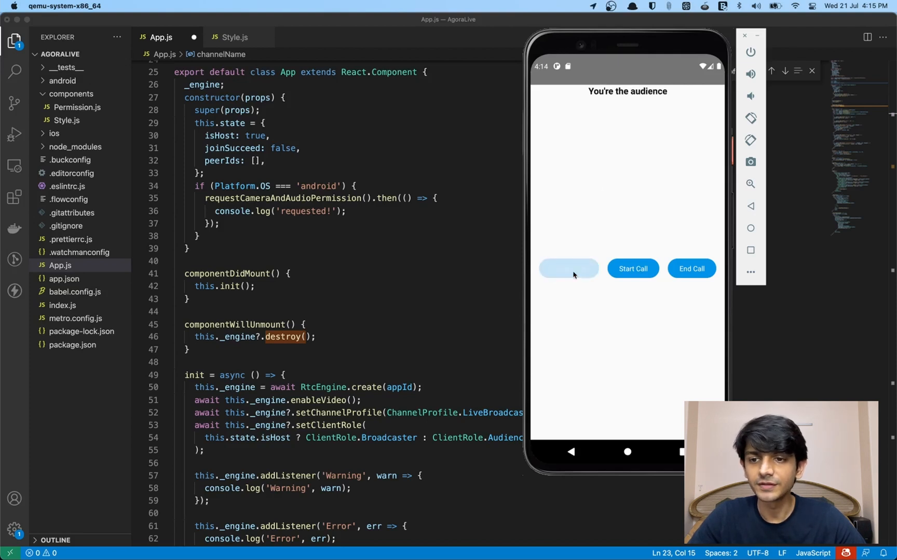
left_click(568, 269)
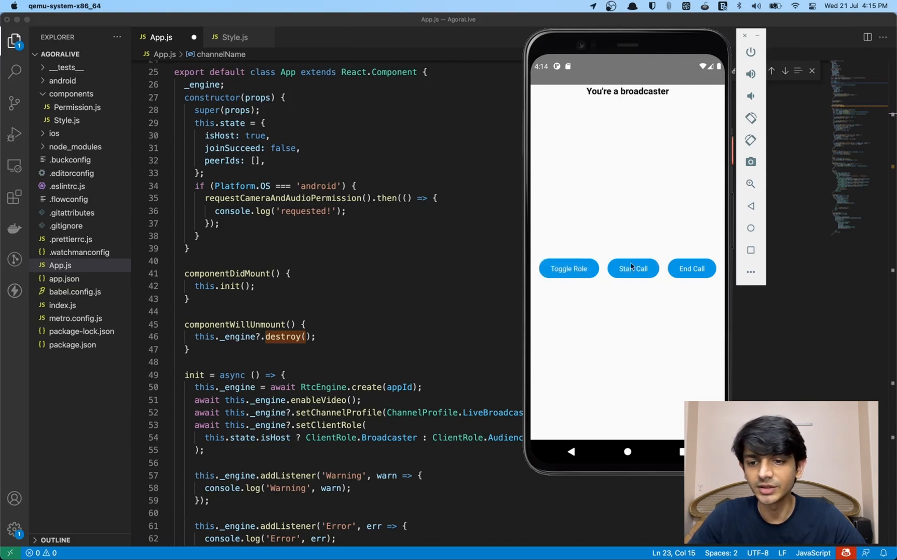
left_click(633, 268)
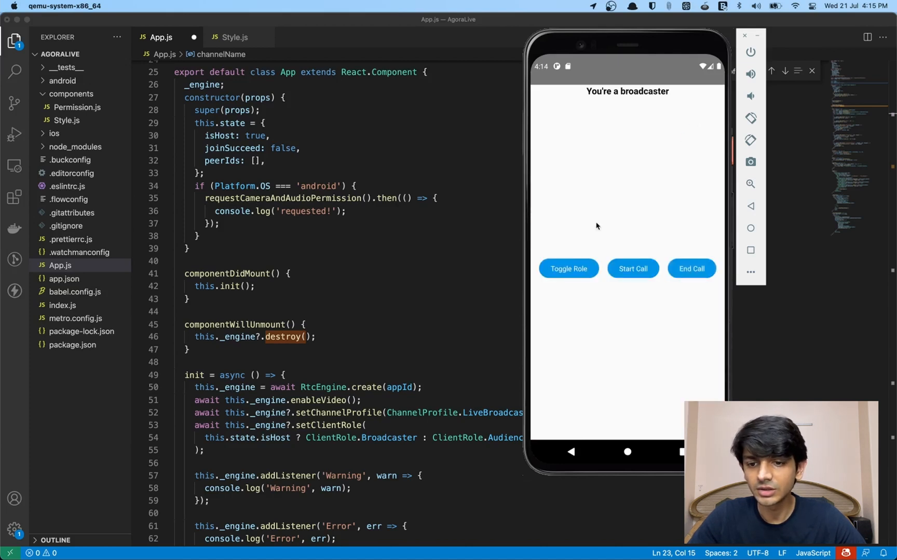
mouse_move(364, 295)
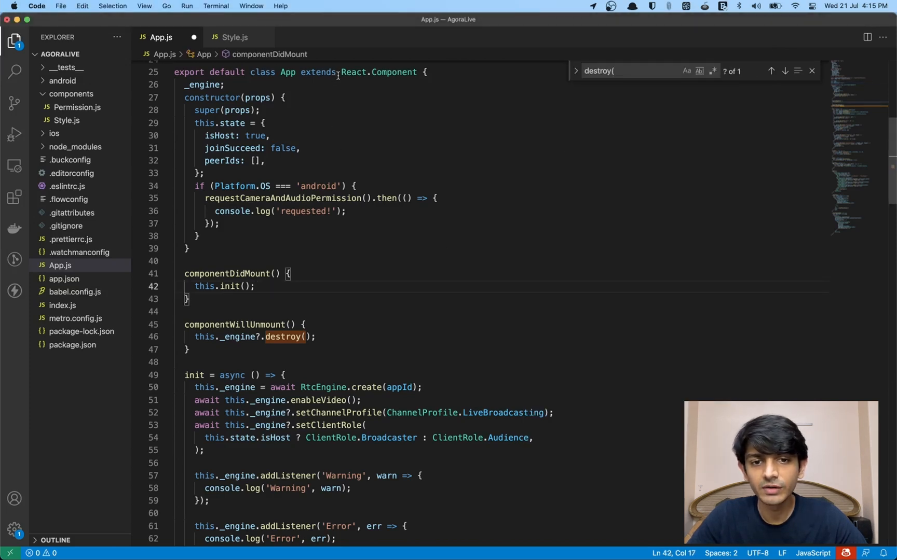
left_click_drag(301, 72, 414, 72)
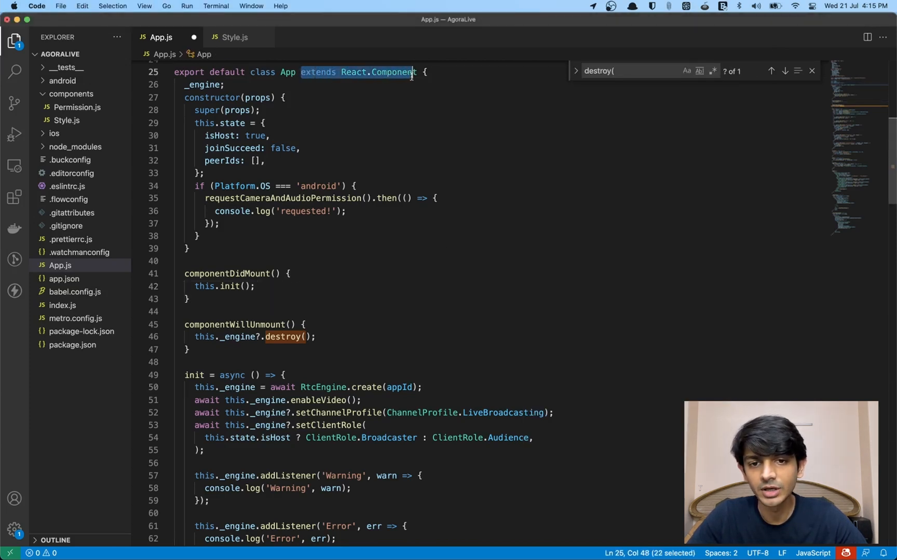
mouse_move(374, 226)
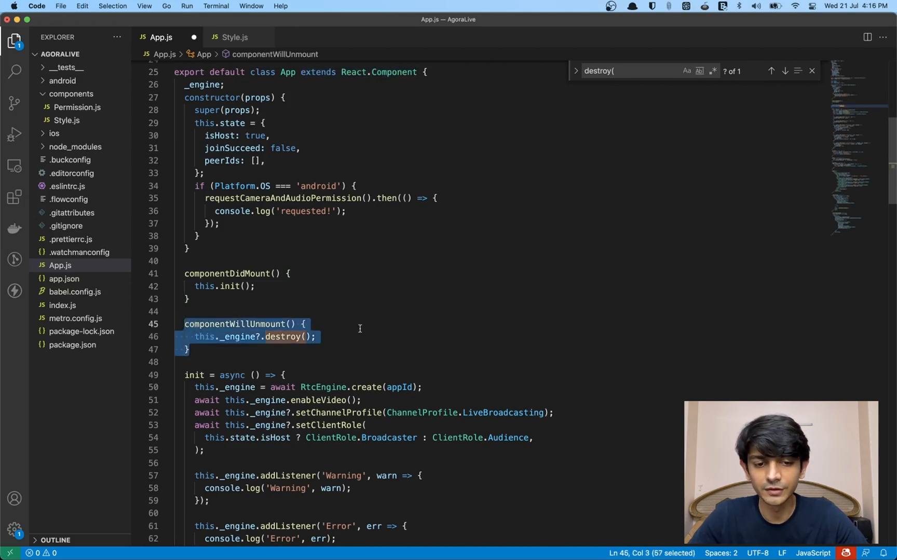
mouse_move(321, 327)
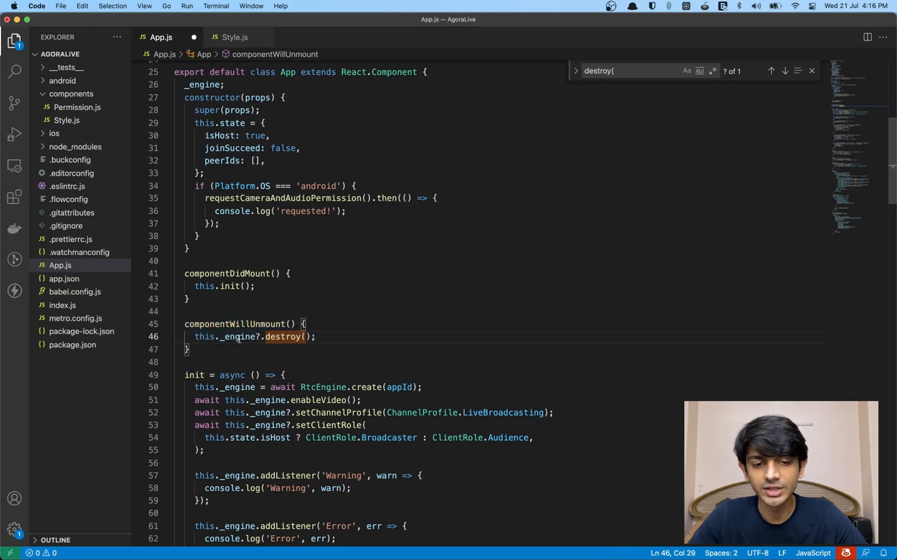
scroll("down", 3)
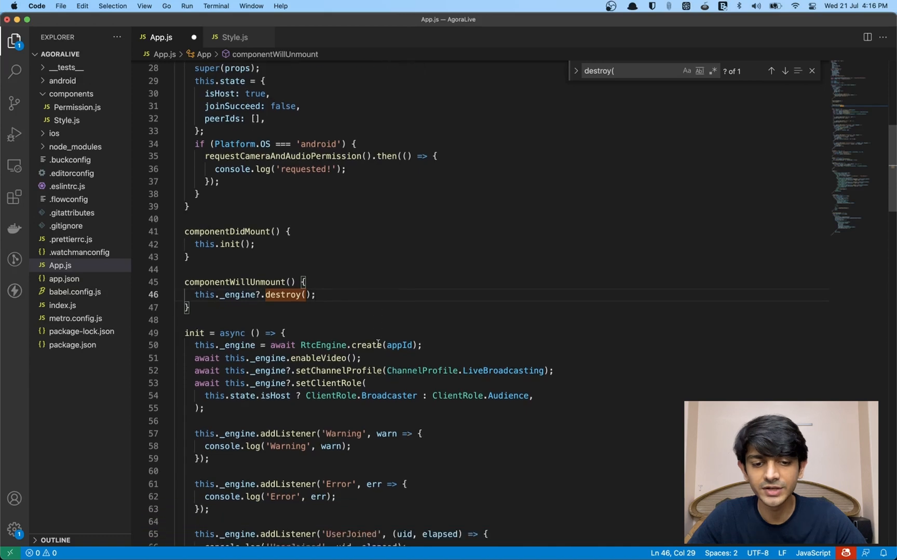
scroll("down", 3)
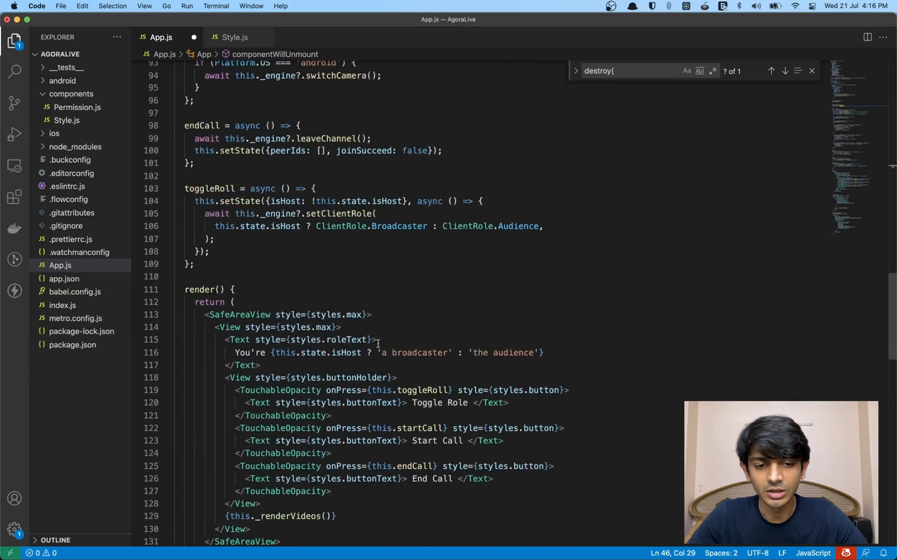
scroll("down", 3)
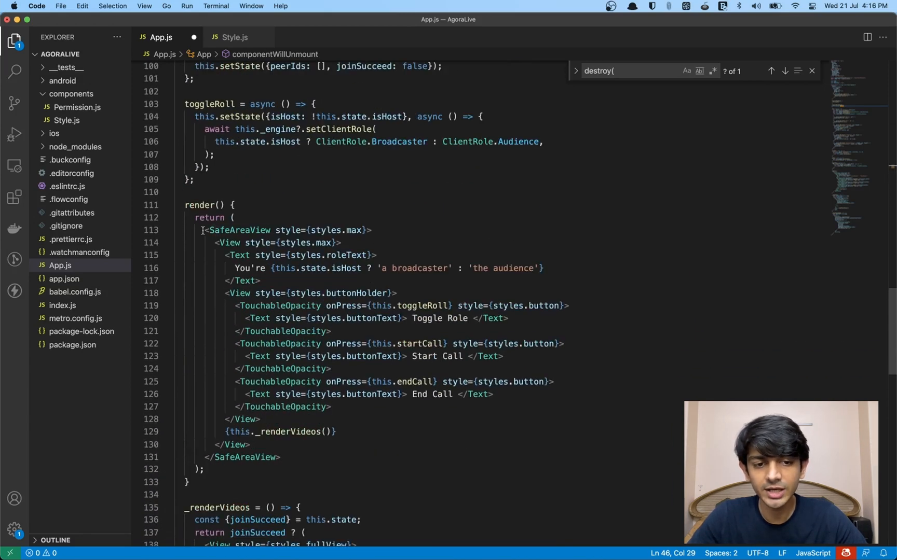
double_click(236, 230)
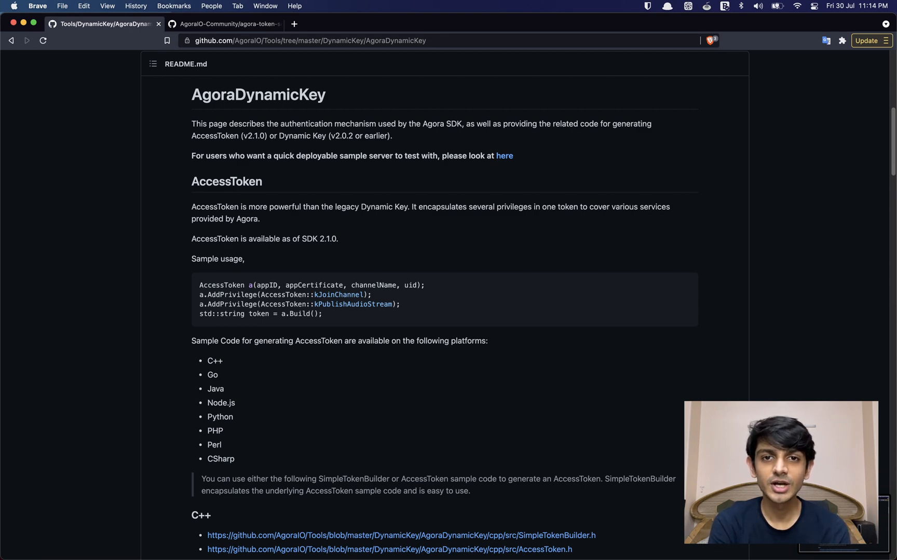
- Switch to the AgoraIO-Community/agora-token-service repository tab
left_click(227, 24)
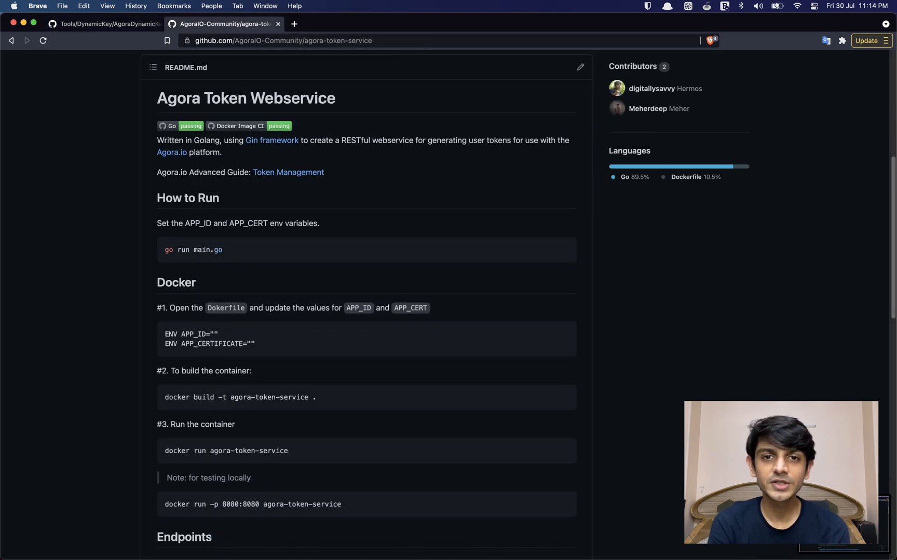